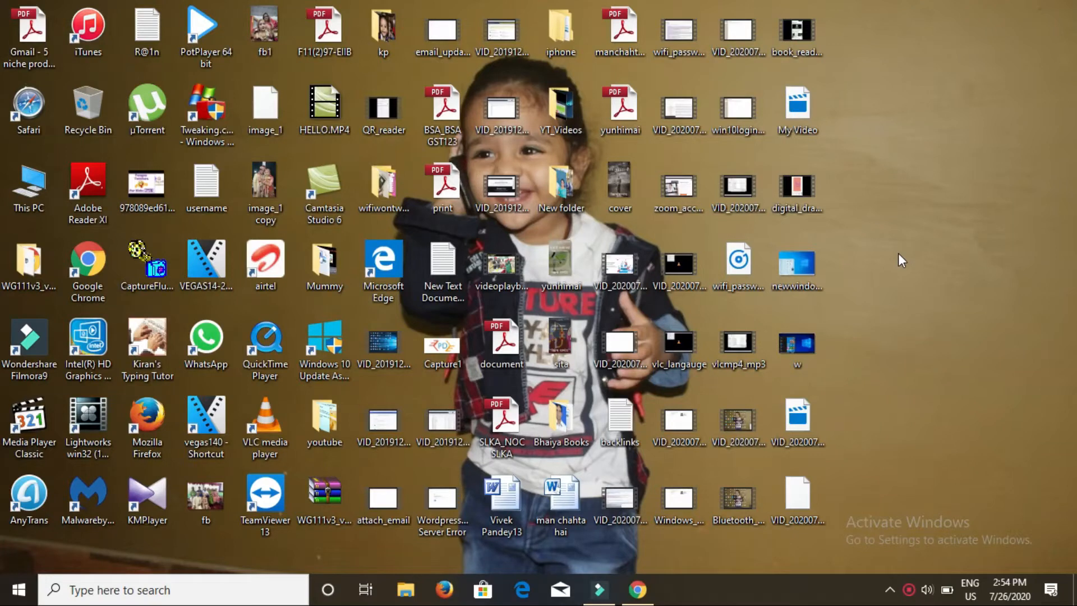
{"action": "mouse_move", "coordinate": [350, 314]}
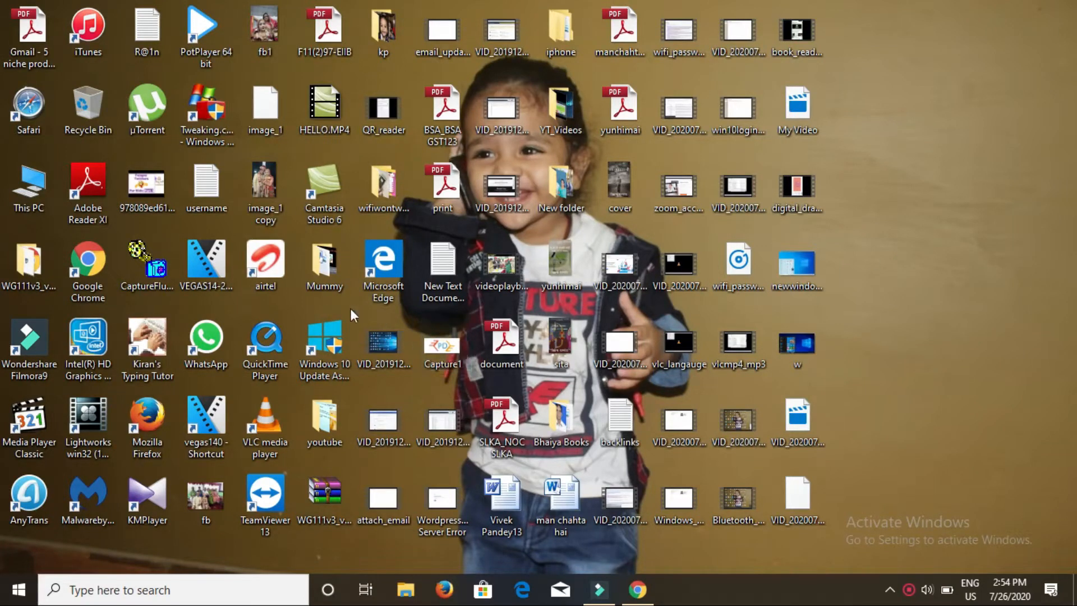
{"action": "mouse_move", "coordinate": [369, 318]}
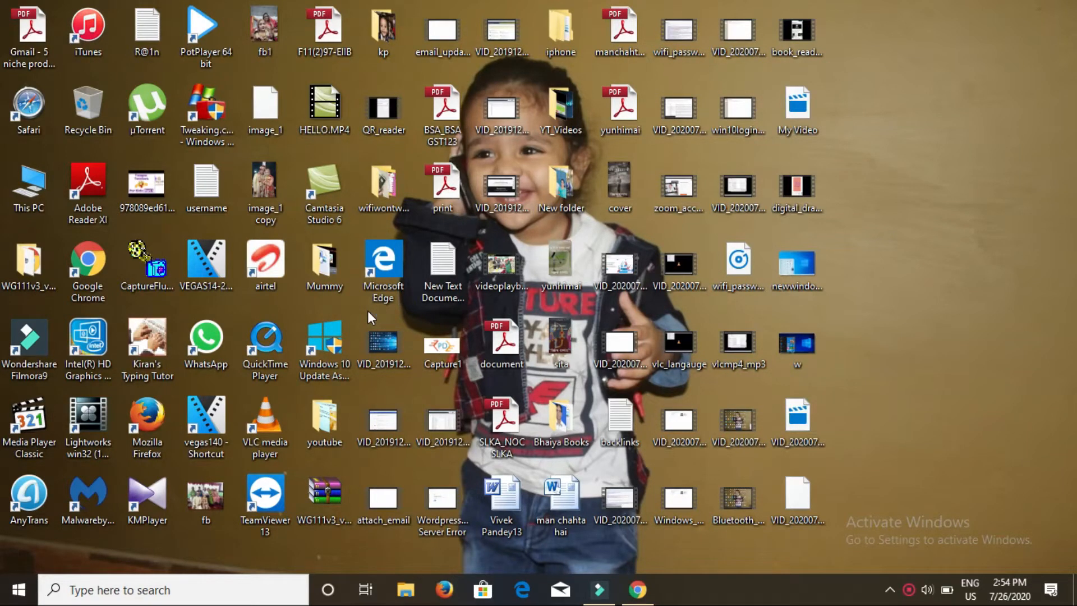
Bring up the Start menu from the taskbar to reach Windows Settings
{"action": "left_click", "coordinate": [265, 341]}
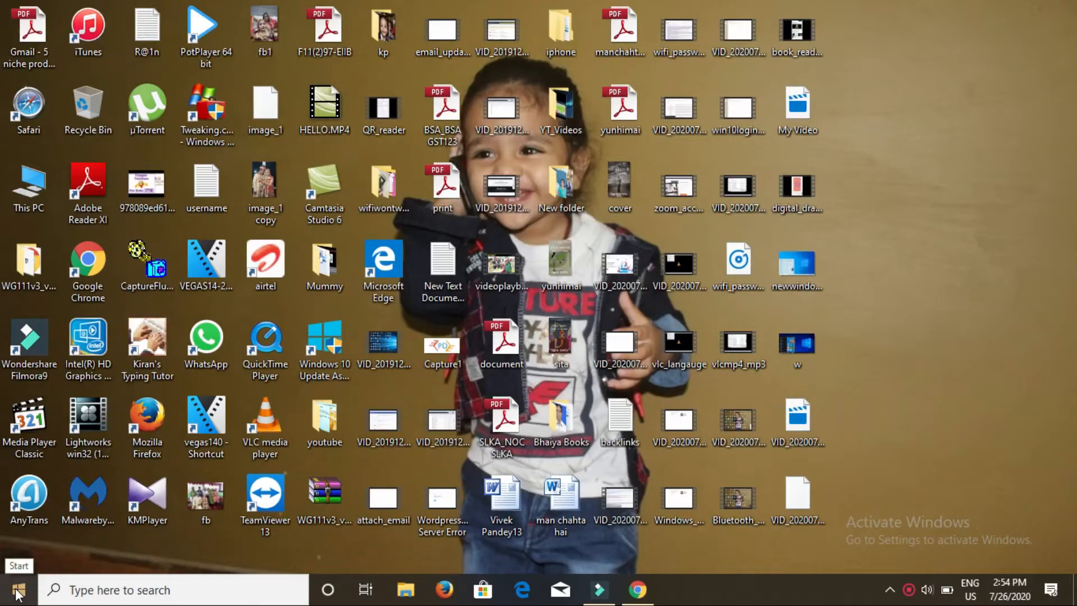
{"action": "right_click", "coordinate": [17, 589]}
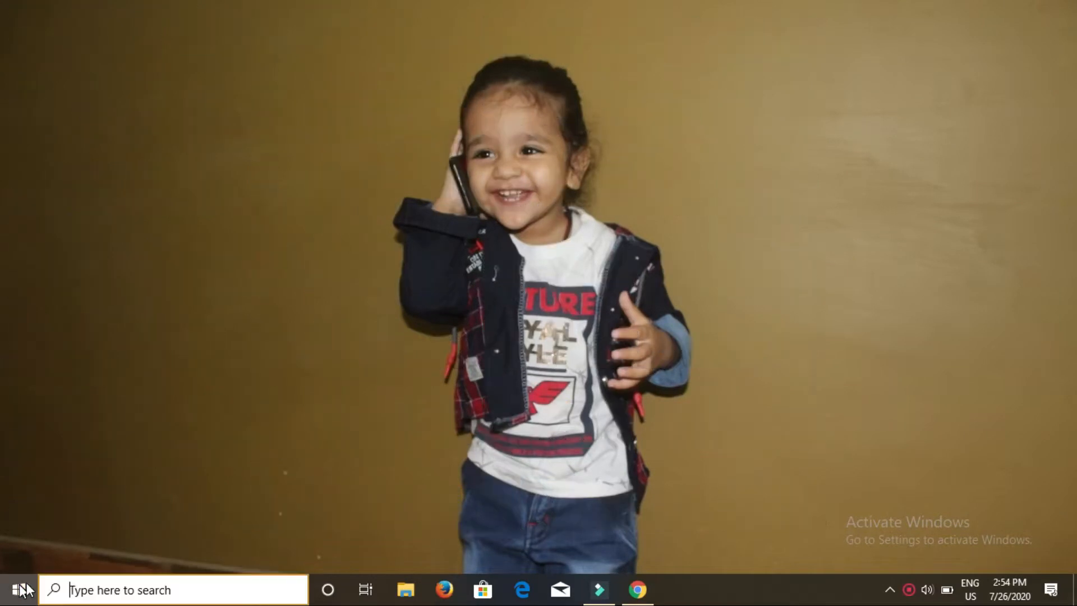
{"action": "left_click", "coordinate": [17, 589]}
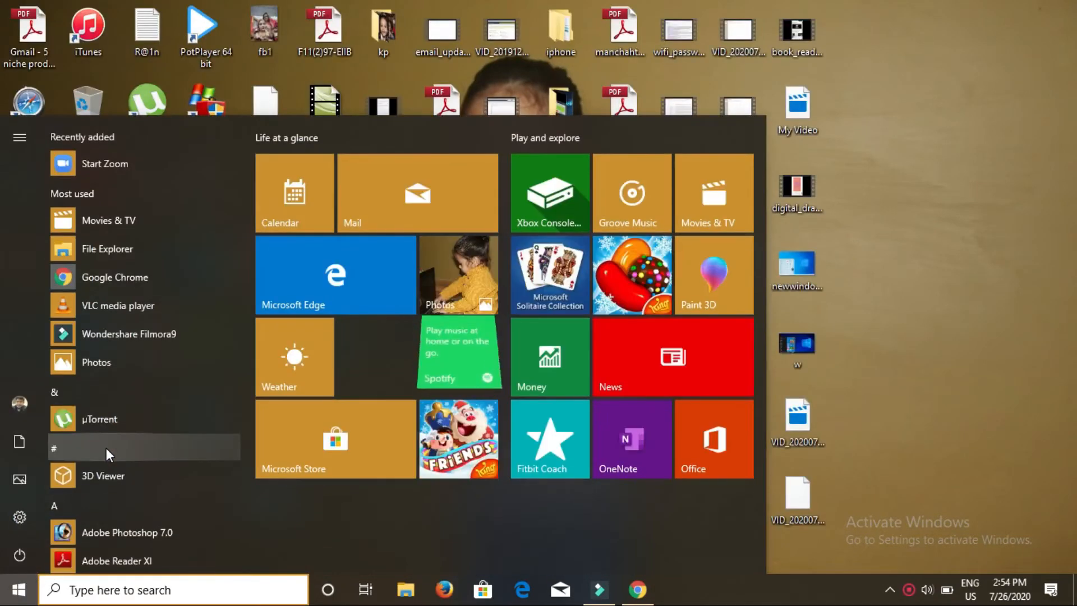
{"action": "mouse_move", "coordinate": [19, 517]}
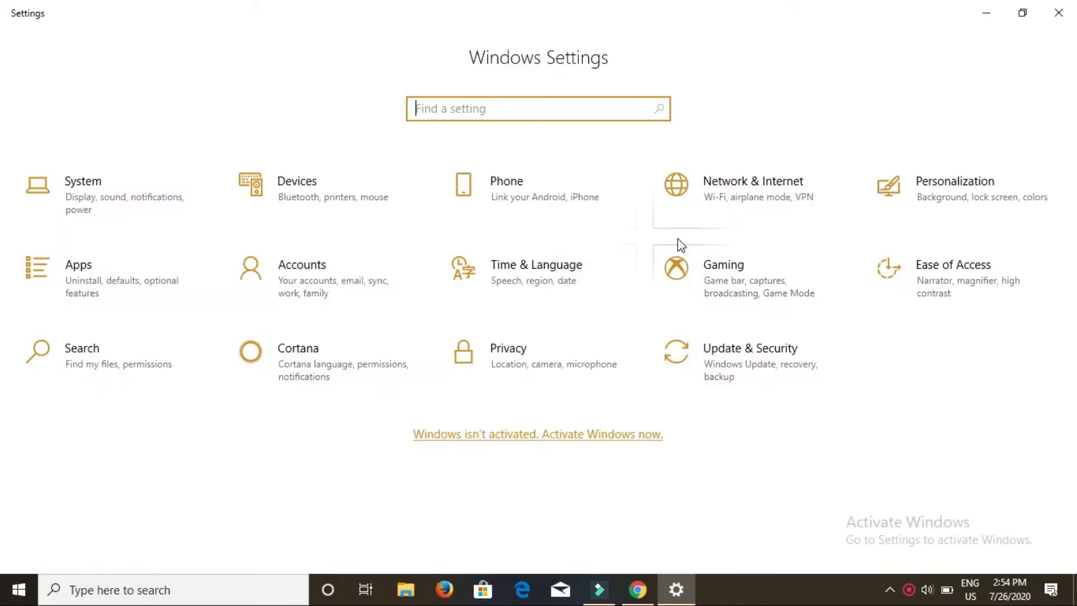
{"action": "mouse_move", "coordinate": [389, 116]}
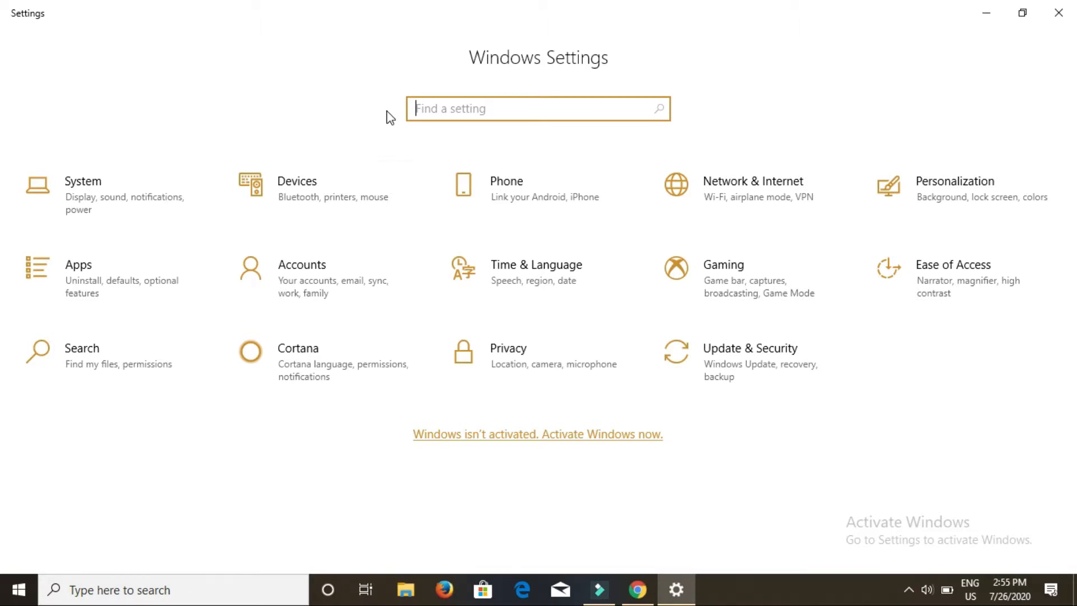
{"action": "mouse_move", "coordinate": [320, 288]}
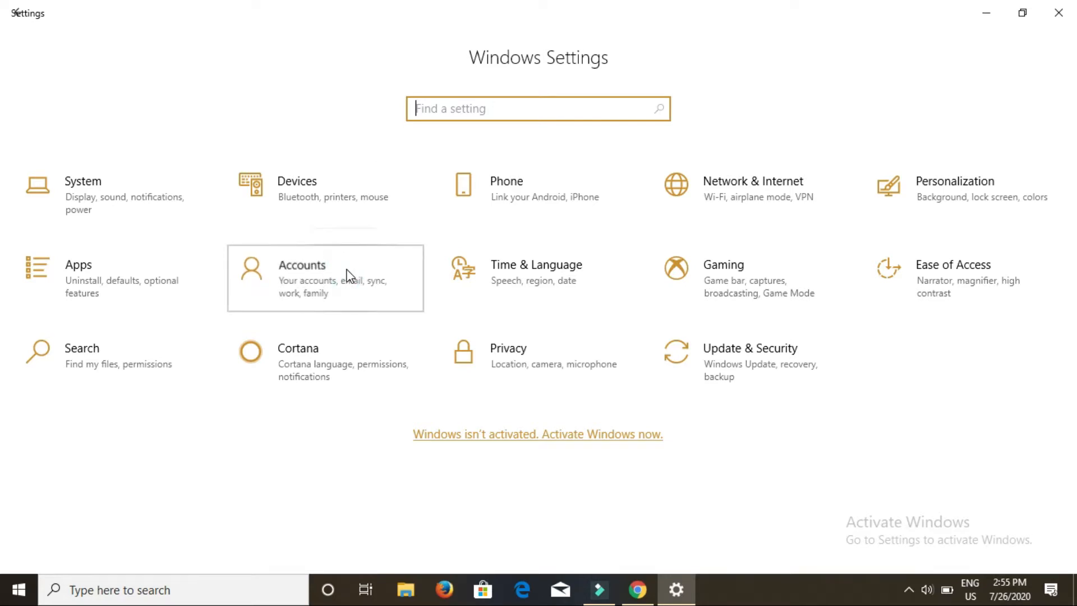
Go into Accounts and show the Your info page for the current local administrator
{"action": "left_click", "coordinate": [325, 277]}
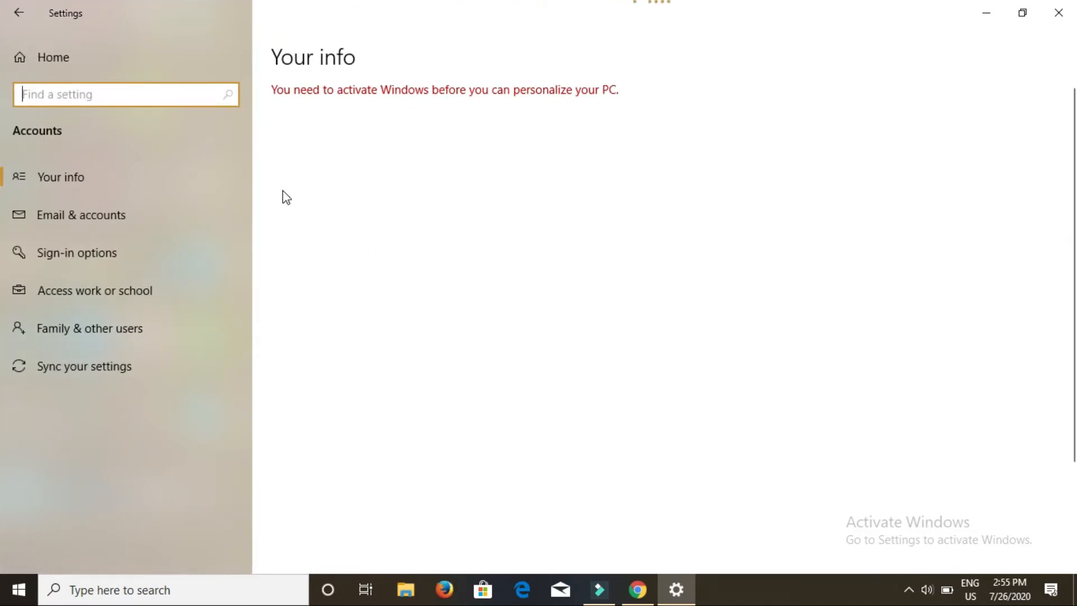
{"action": "left_click", "coordinate": [61, 176]}
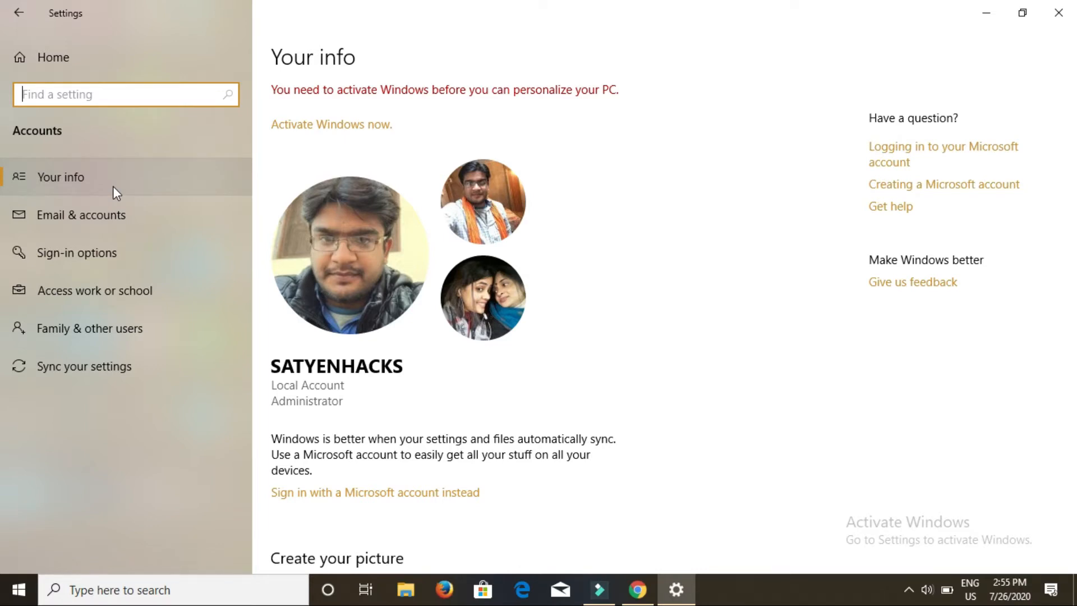
{"action": "mouse_move", "coordinate": [110, 336]}
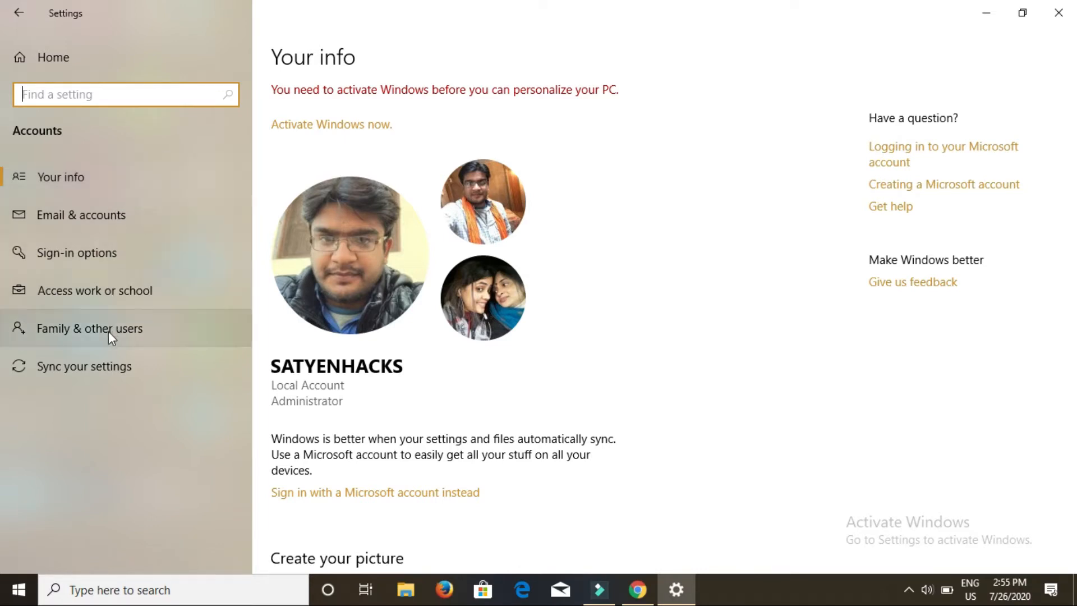
{"action": "mouse_move", "coordinate": [145, 335]}
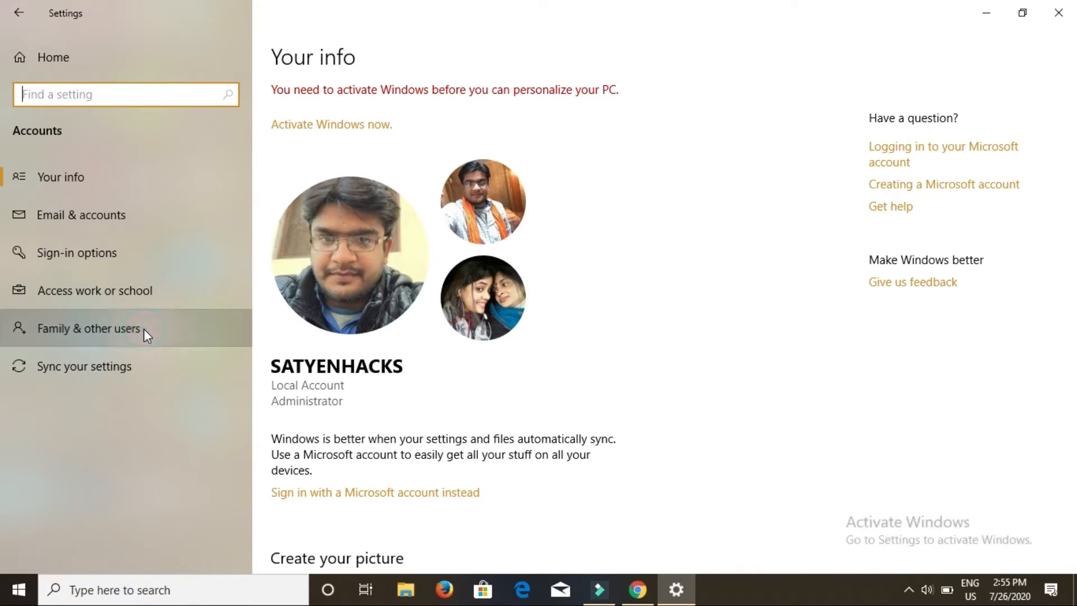
Switch to Family & other users and begin adding someone else to this PC
{"action": "left_click", "coordinate": [88, 329]}
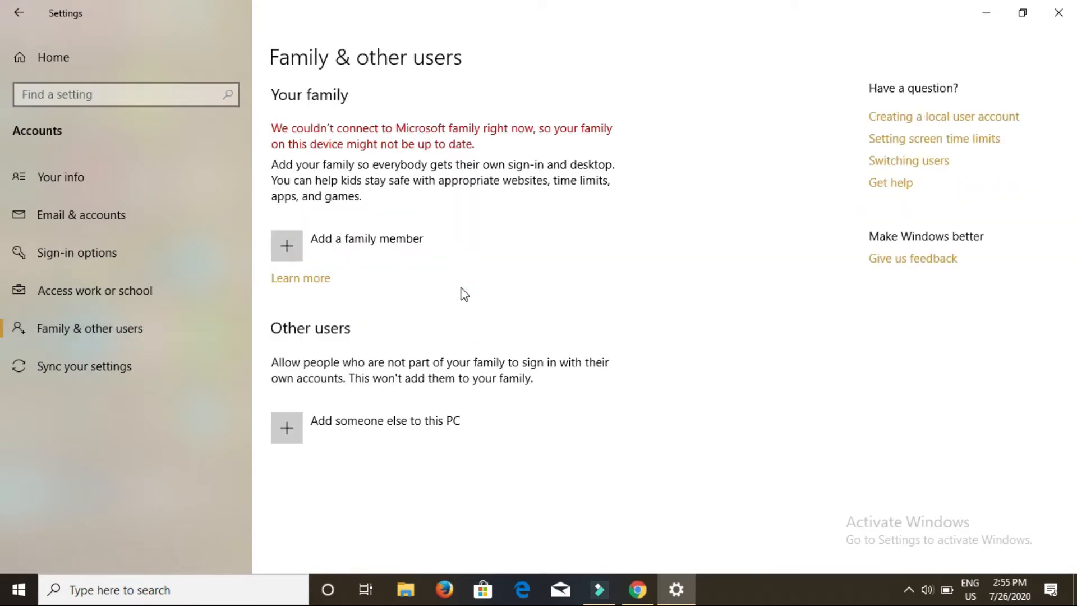
{"action": "mouse_move", "coordinate": [502, 272]}
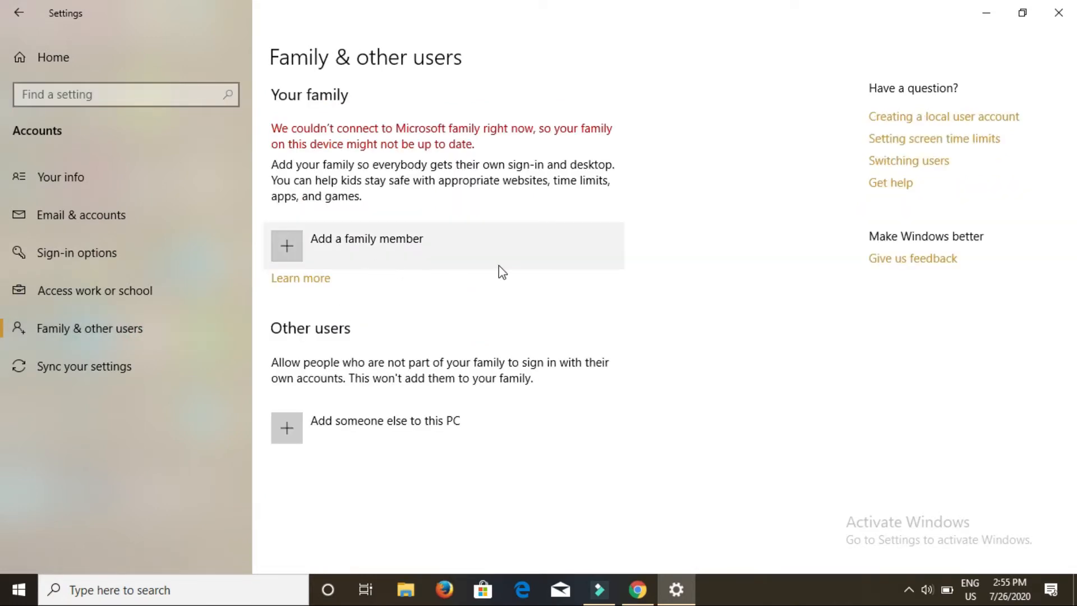
{"action": "mouse_move", "coordinate": [452, 331]}
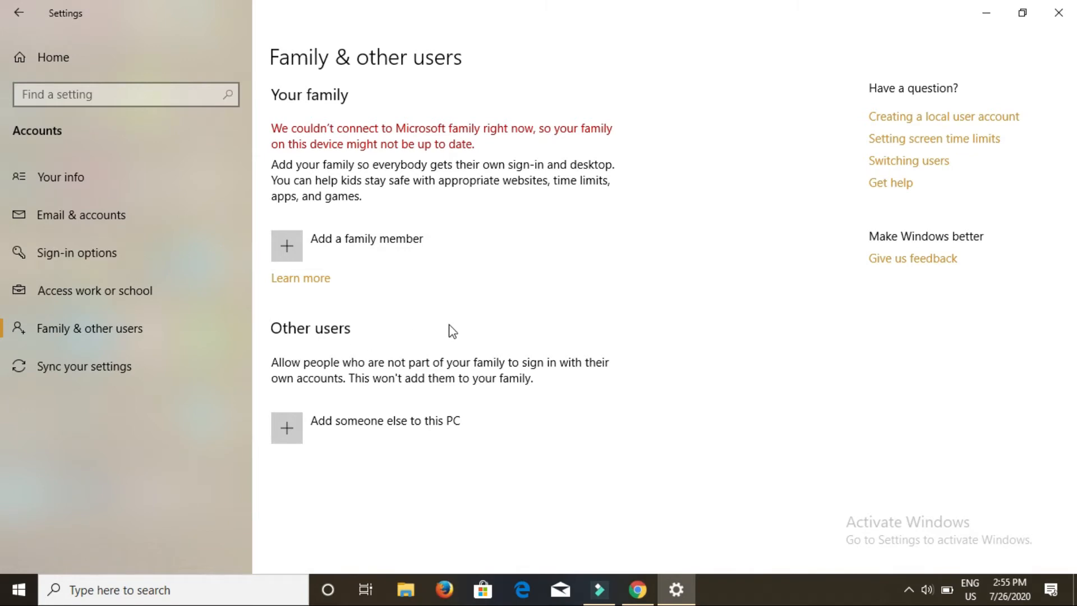
{"action": "mouse_move", "coordinate": [316, 356]}
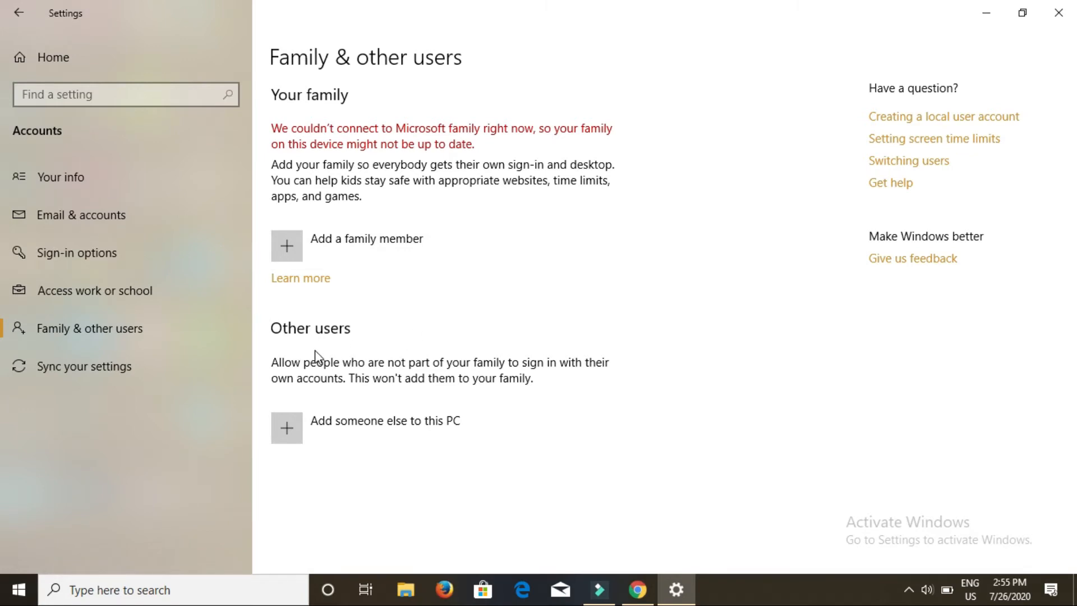
{"action": "mouse_move", "coordinate": [288, 437]}
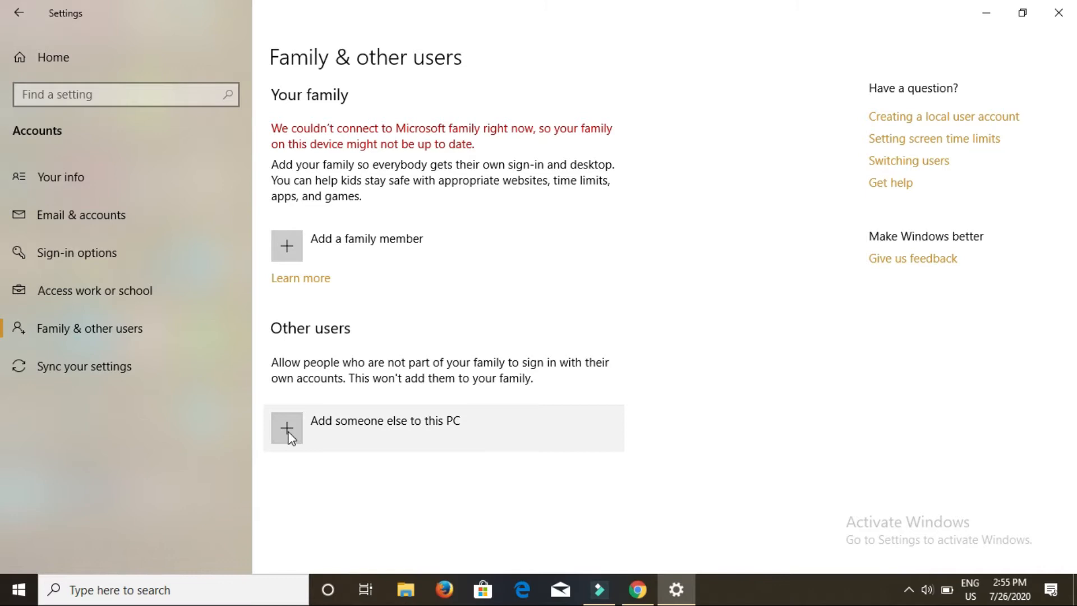
{"action": "left_click", "coordinate": [287, 427]}
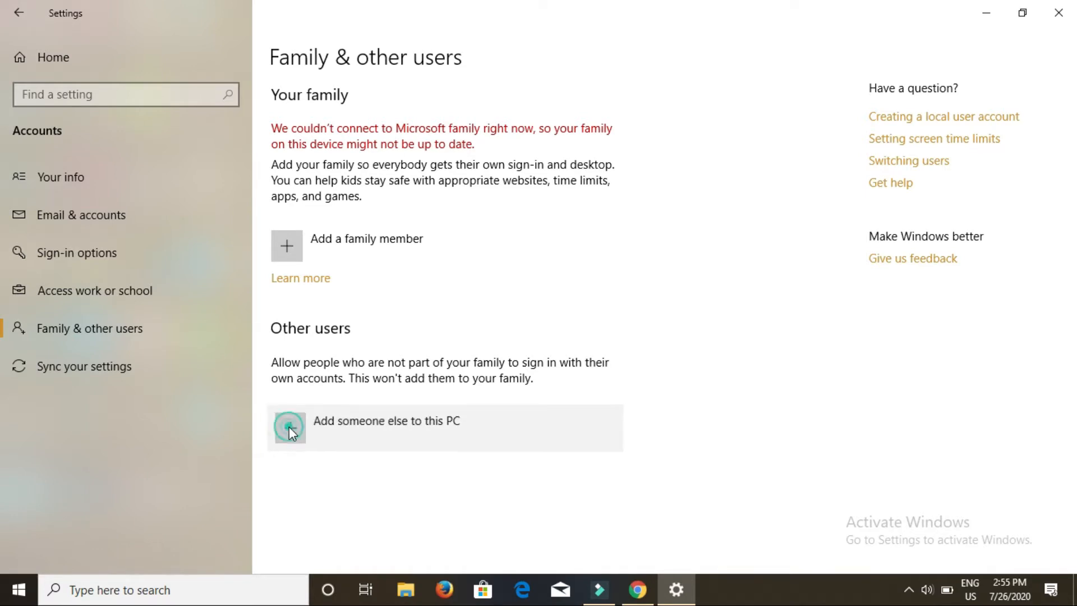
Choose 'Add someone else to this PC' so the Microsoft account sign-in dialog appears
{"action": "left_click", "coordinate": [288, 427]}
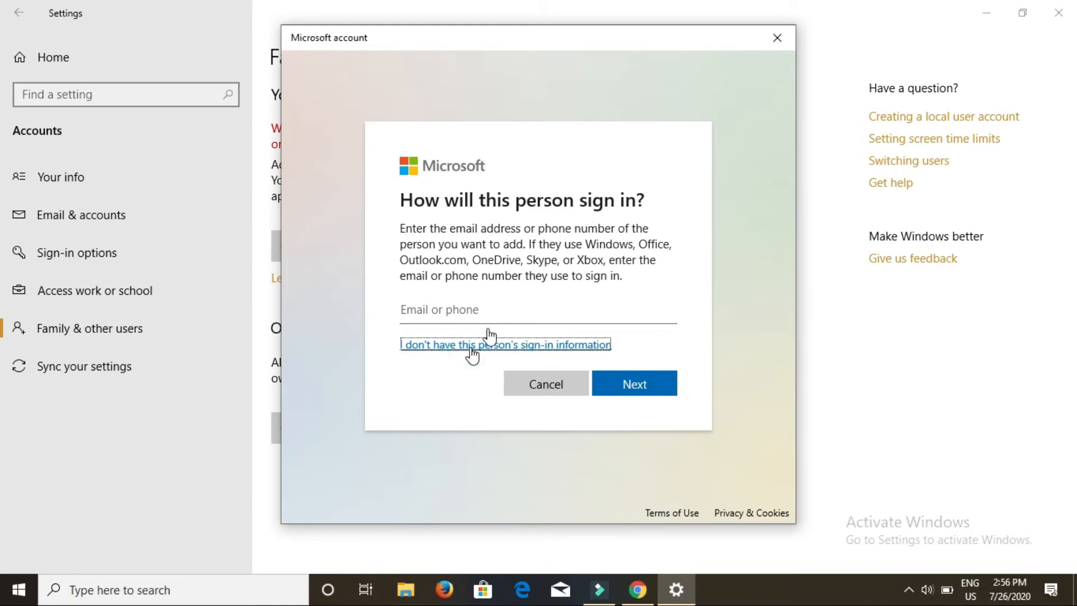
{"action": "mouse_move", "coordinate": [467, 353]}
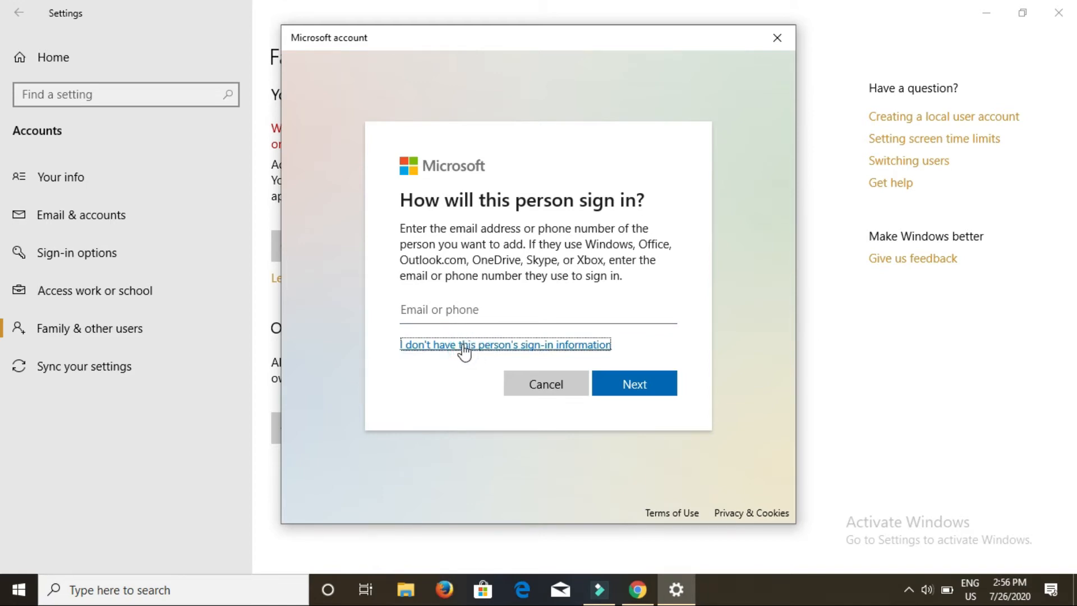
Continue without sign-in details and choose to add a user without a Microsoft account
{"action": "left_click", "coordinate": [463, 347]}
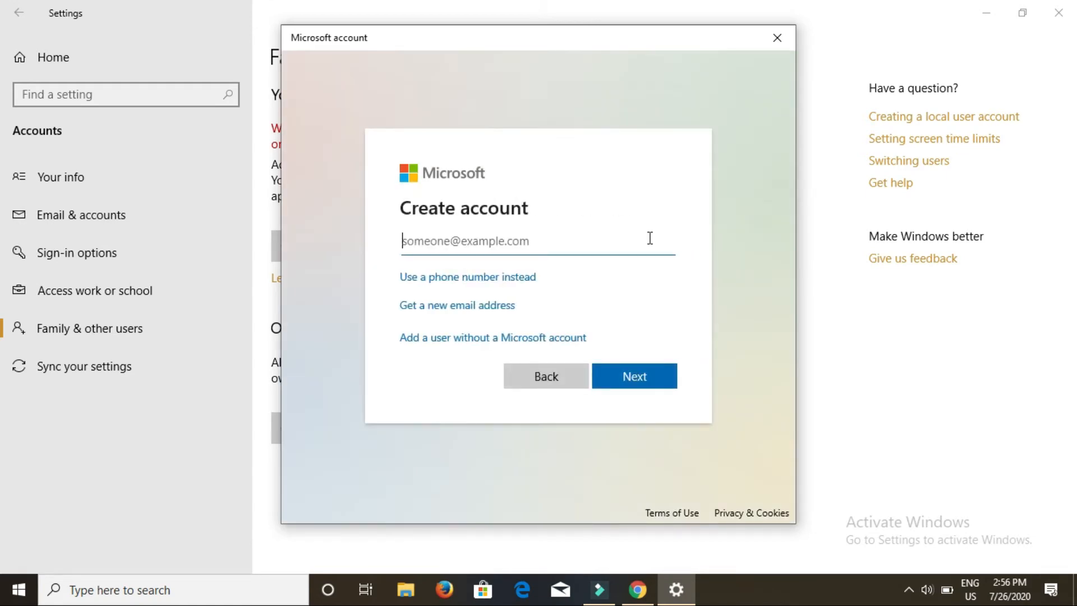
{"action": "mouse_move", "coordinate": [388, 301]}
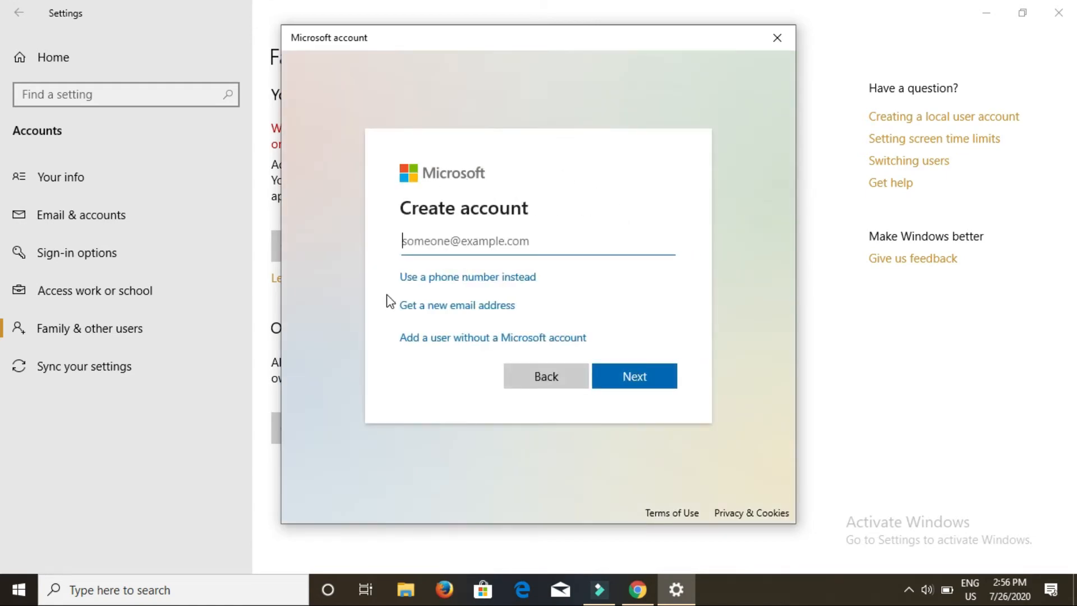
{"action": "mouse_move", "coordinate": [574, 185]}
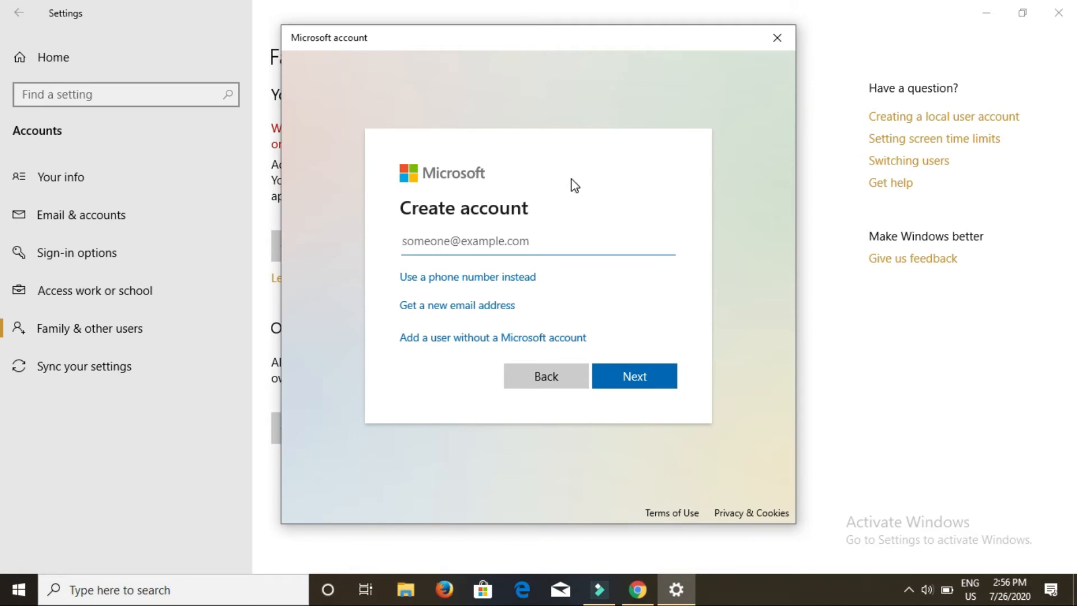
{"action": "mouse_move", "coordinate": [543, 227]}
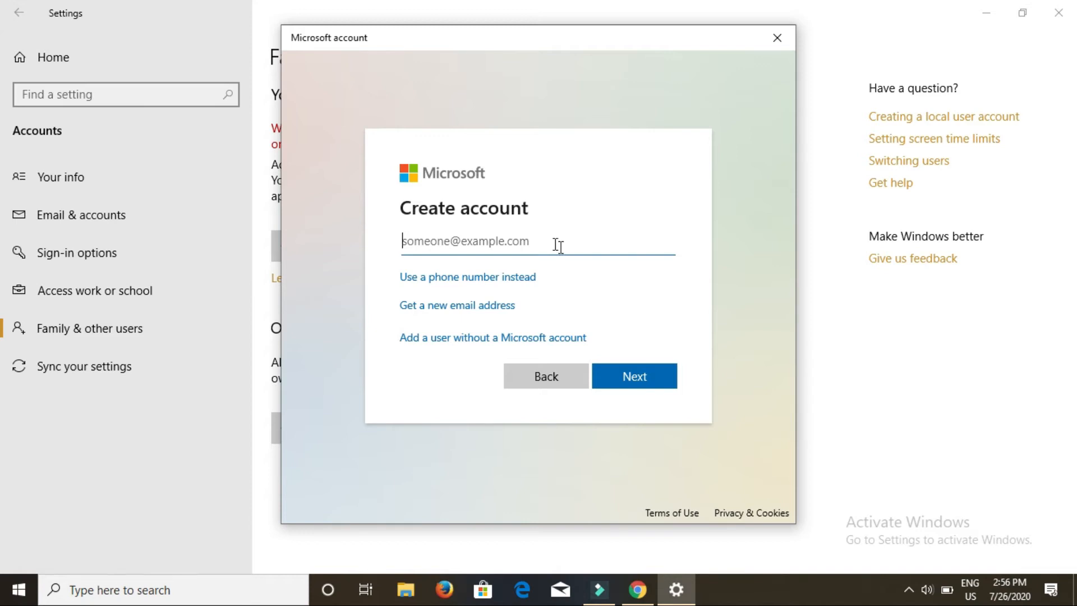
{"action": "mouse_move", "coordinate": [534, 291]}
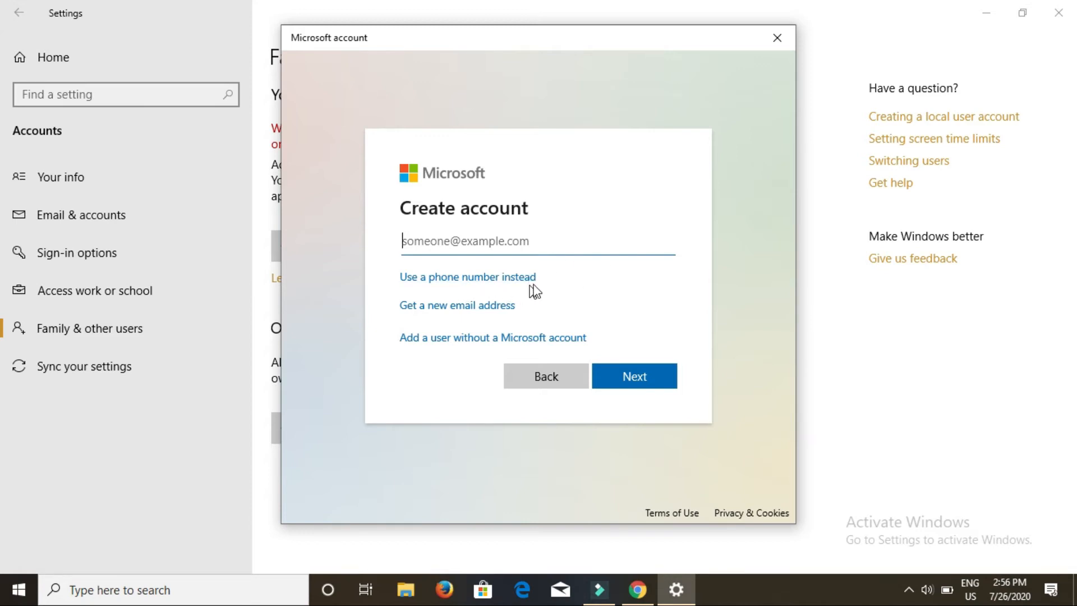
{"action": "mouse_move", "coordinate": [596, 303]}
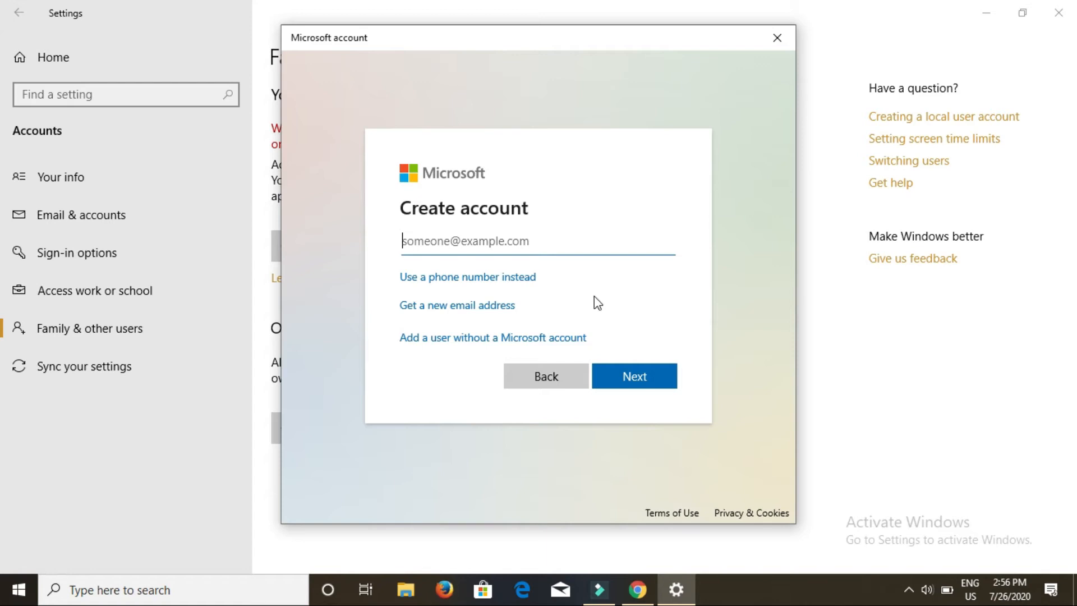
{"action": "mouse_move", "coordinate": [423, 385]}
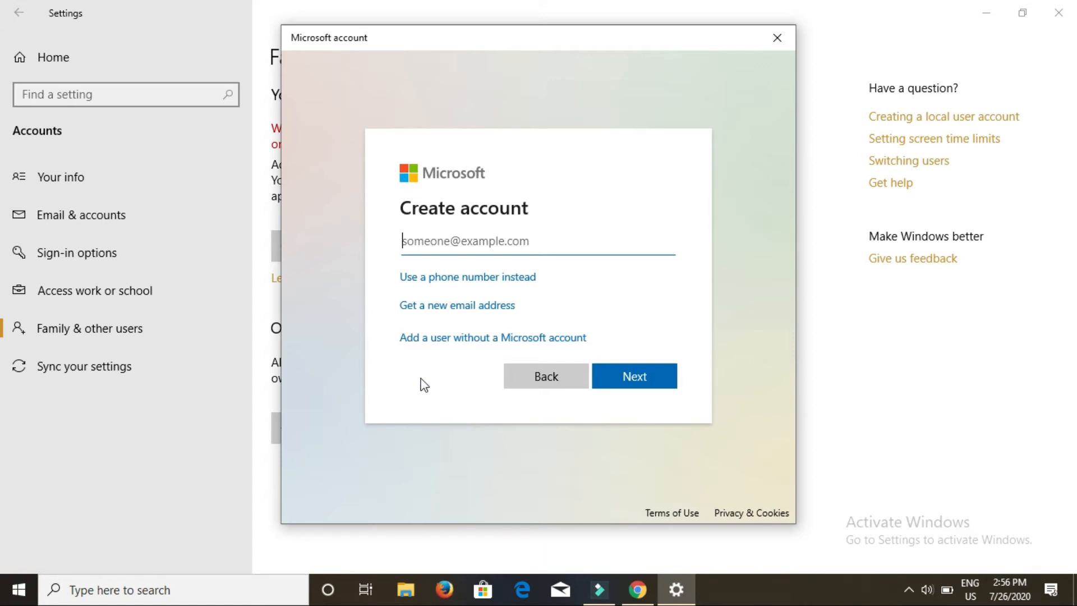
{"action": "mouse_move", "coordinate": [457, 338]}
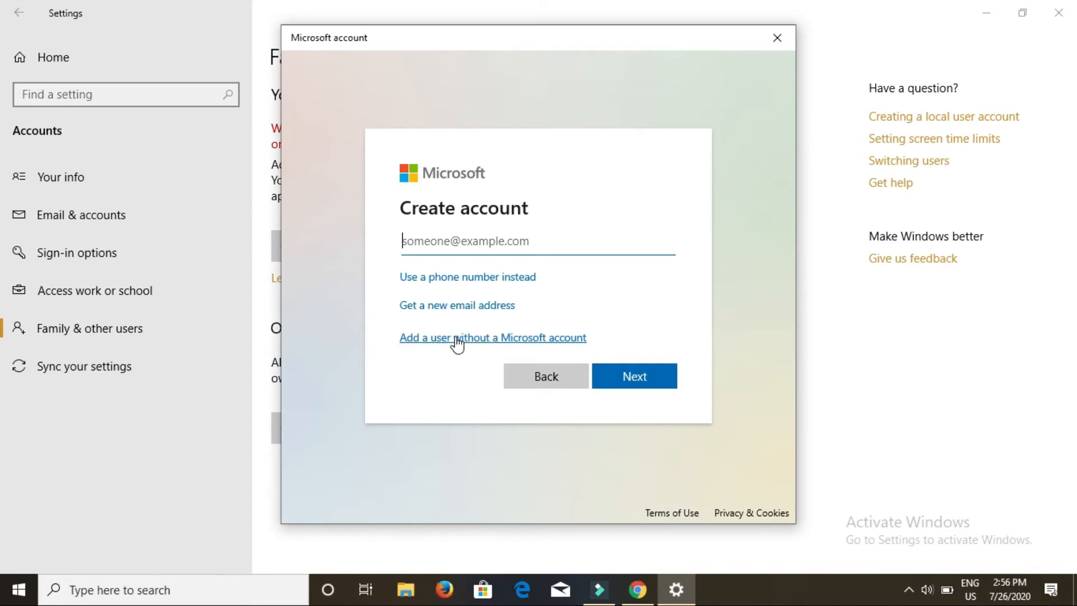
{"action": "mouse_move", "coordinate": [457, 356]}
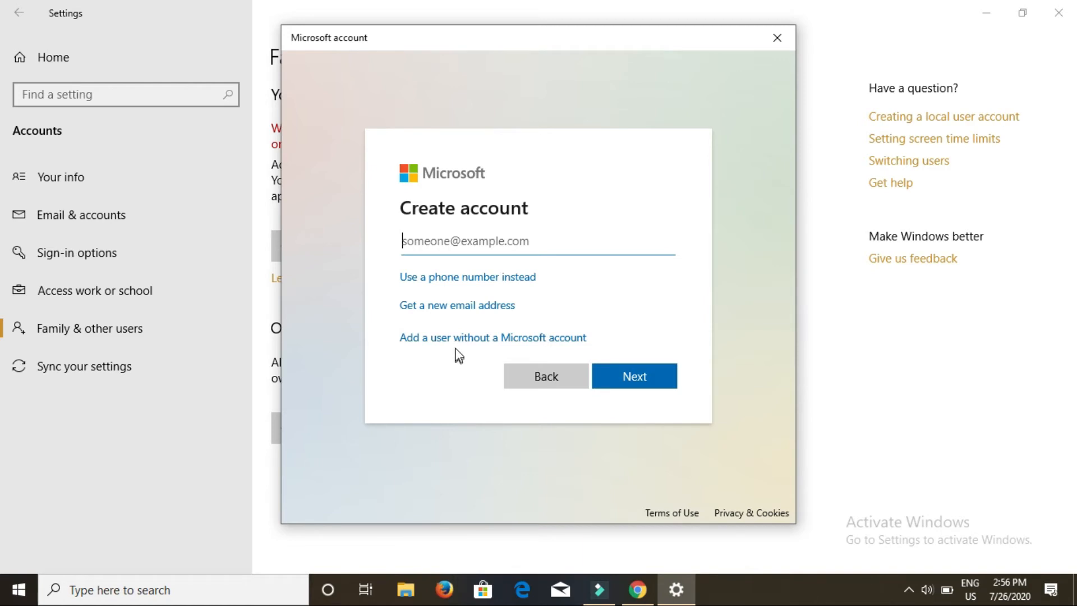
{"action": "left_click", "coordinate": [492, 338]}
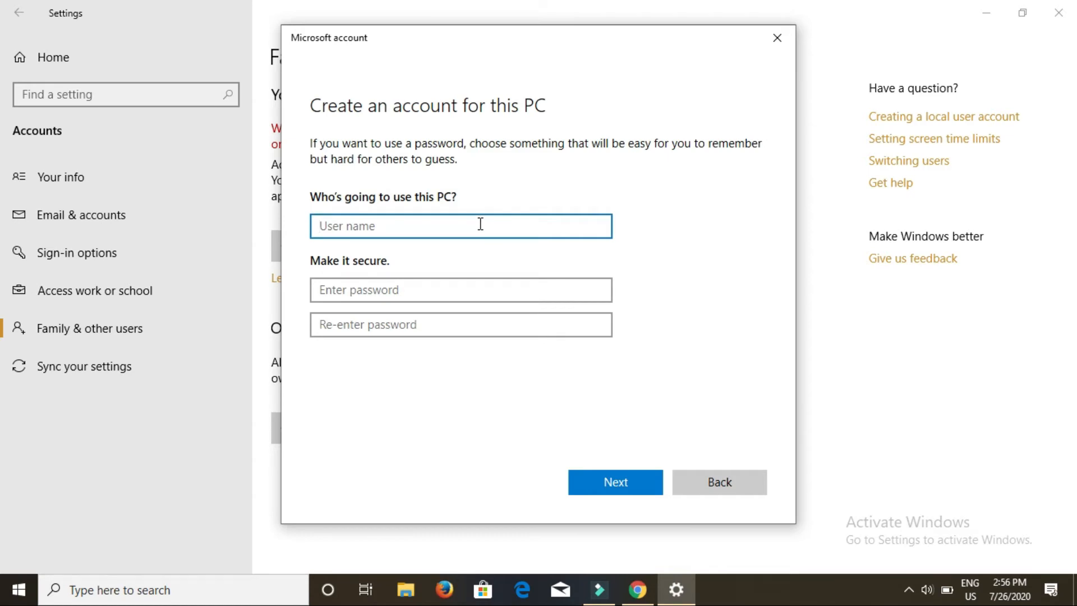
Enter the user name Satyenhacks with a matching password and scroll to the security questions
{"action": "type", "text": "Satye"}
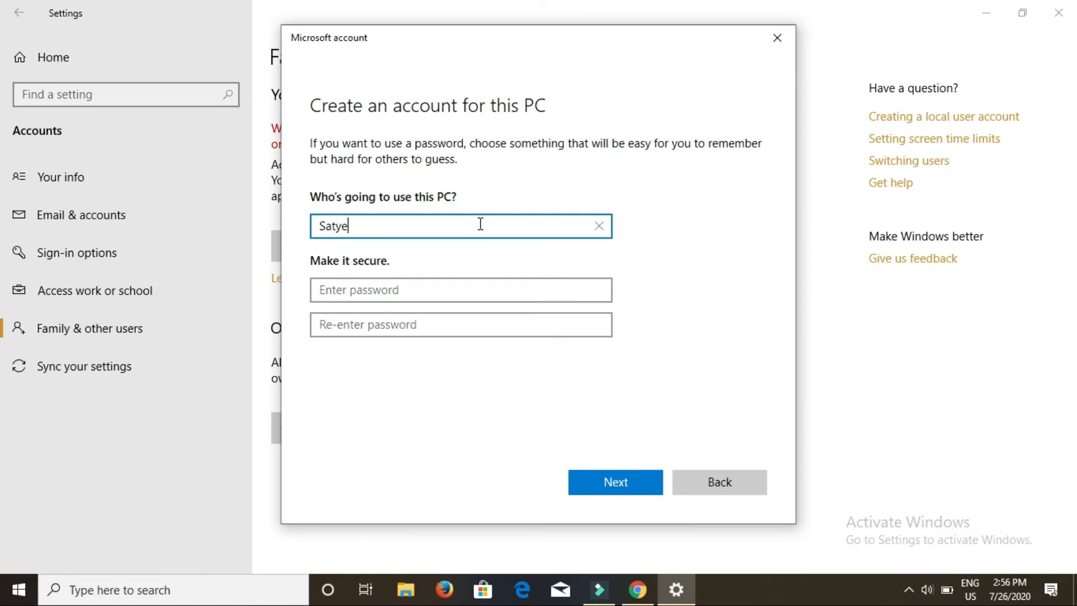
{"action": "type", "text": "nhacks"}
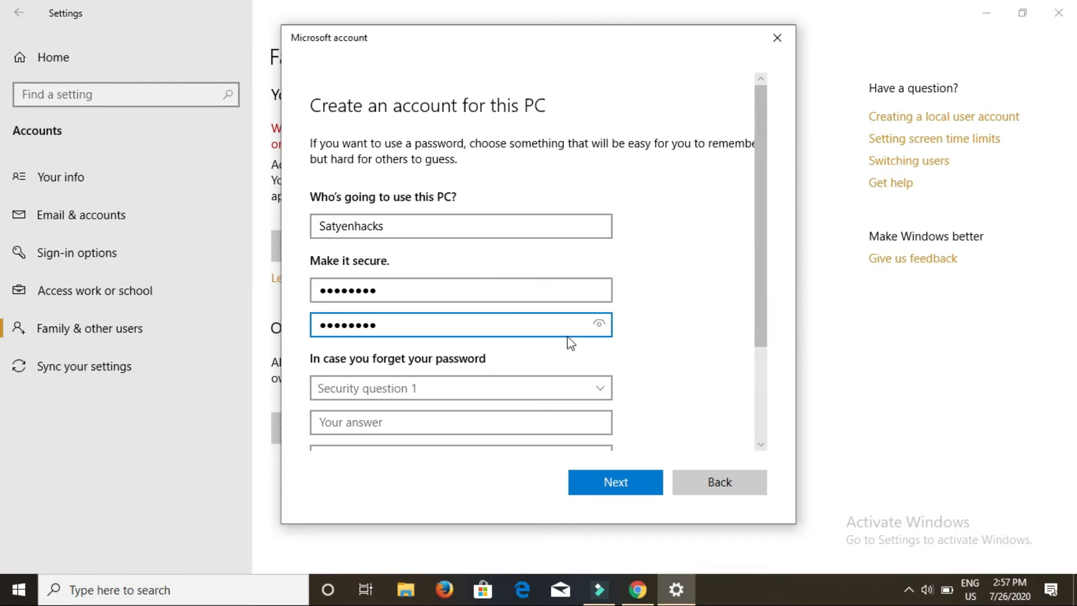
{"action": "scroll", "scroll_direction": "down", "scroll_amount": 3}
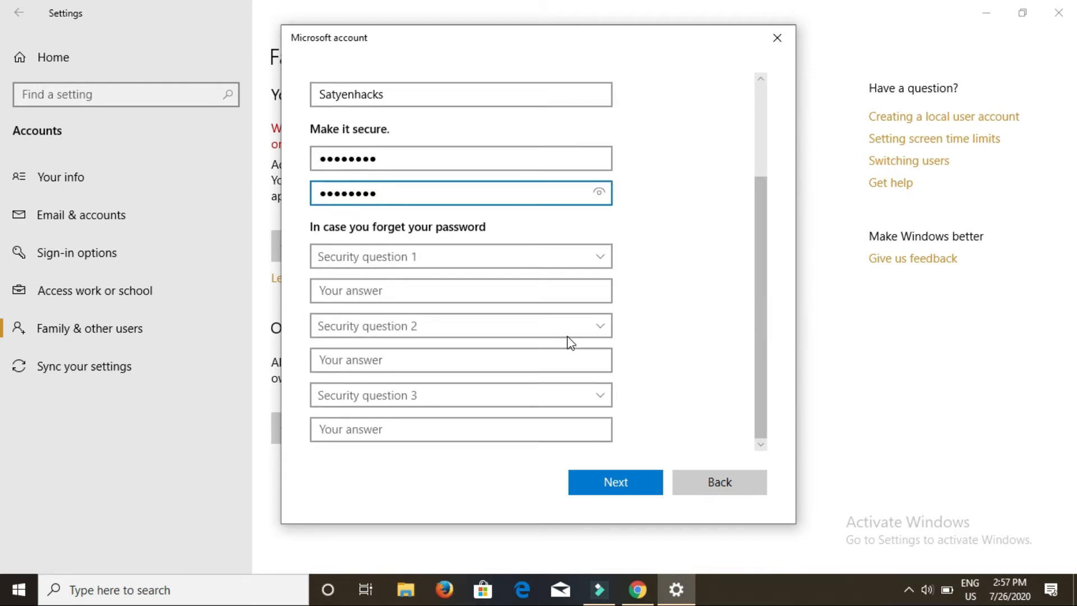
{"action": "left_click", "coordinate": [460, 256]}
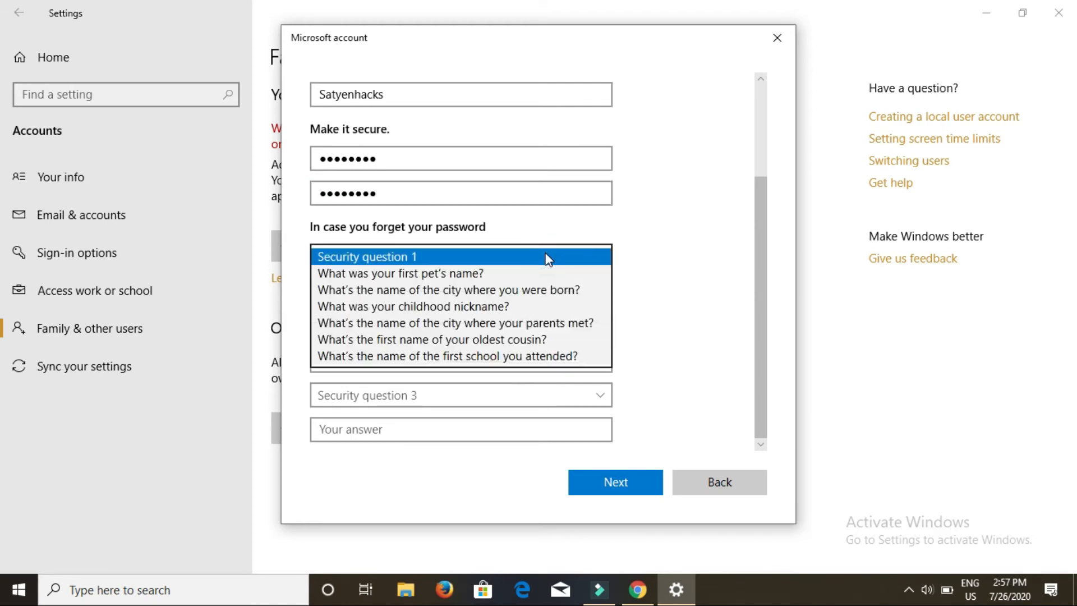
{"action": "left_click", "coordinate": [400, 273]}
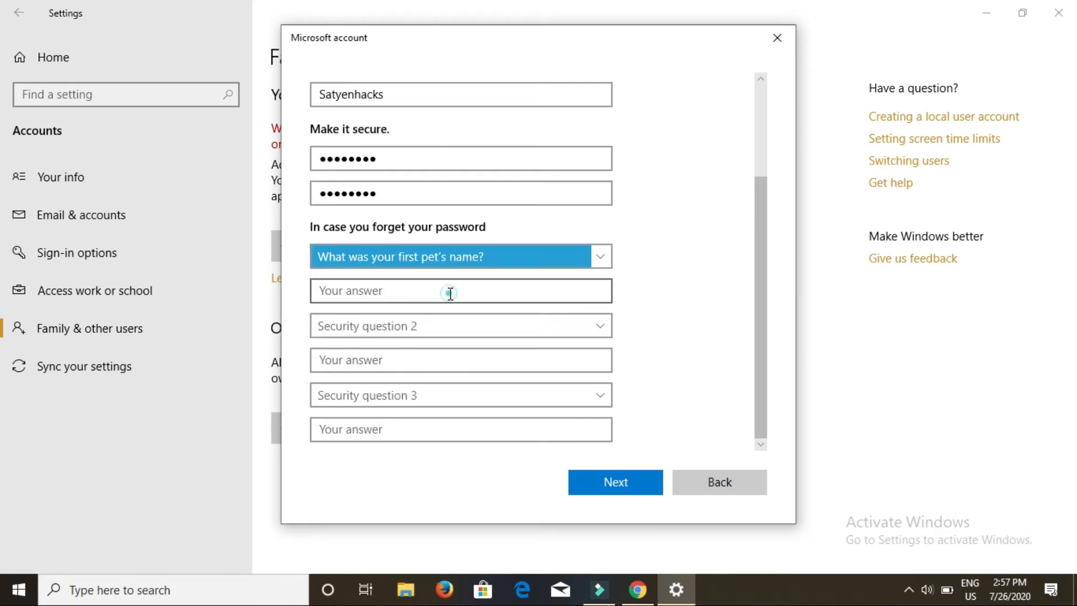
{"action": "type", "text": "tommy"}
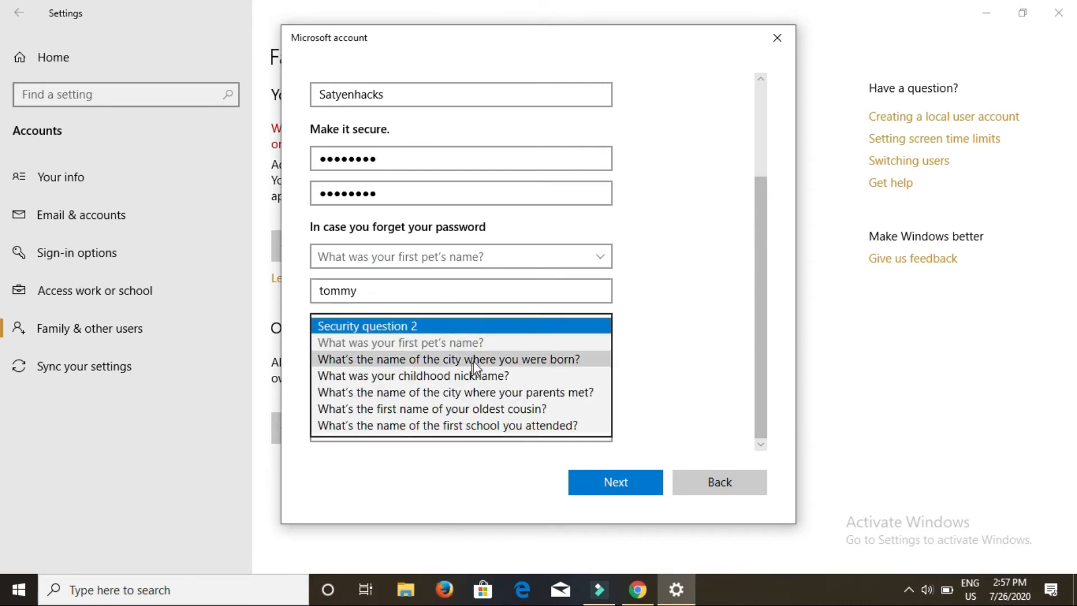
{"action": "left_click", "coordinate": [448, 359]}
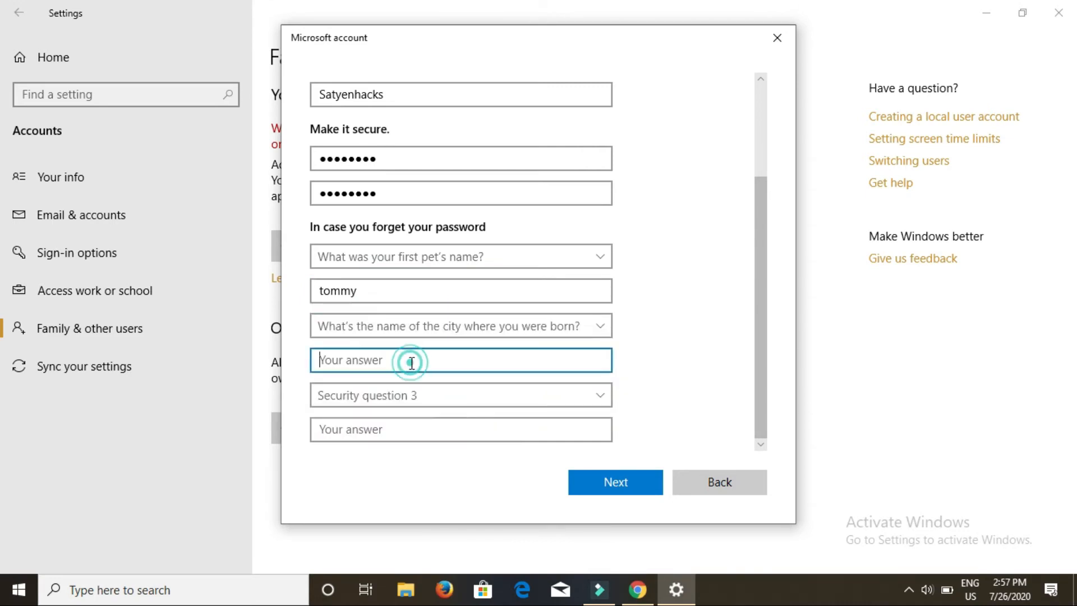
{"action": "type", "text": "Ayodh"}
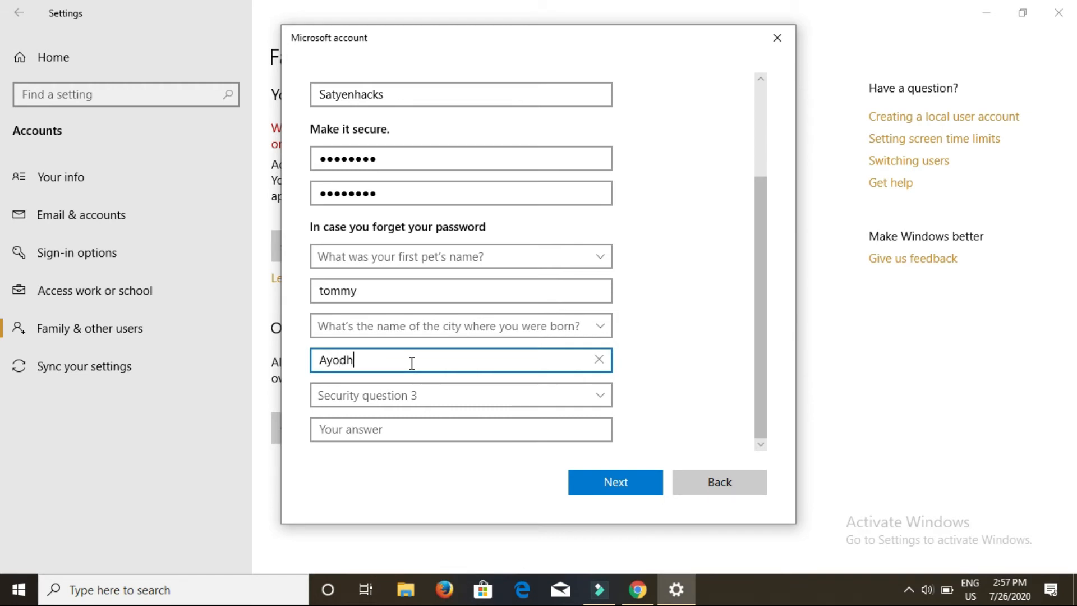
{"action": "left_click", "coordinate": [461, 395]}
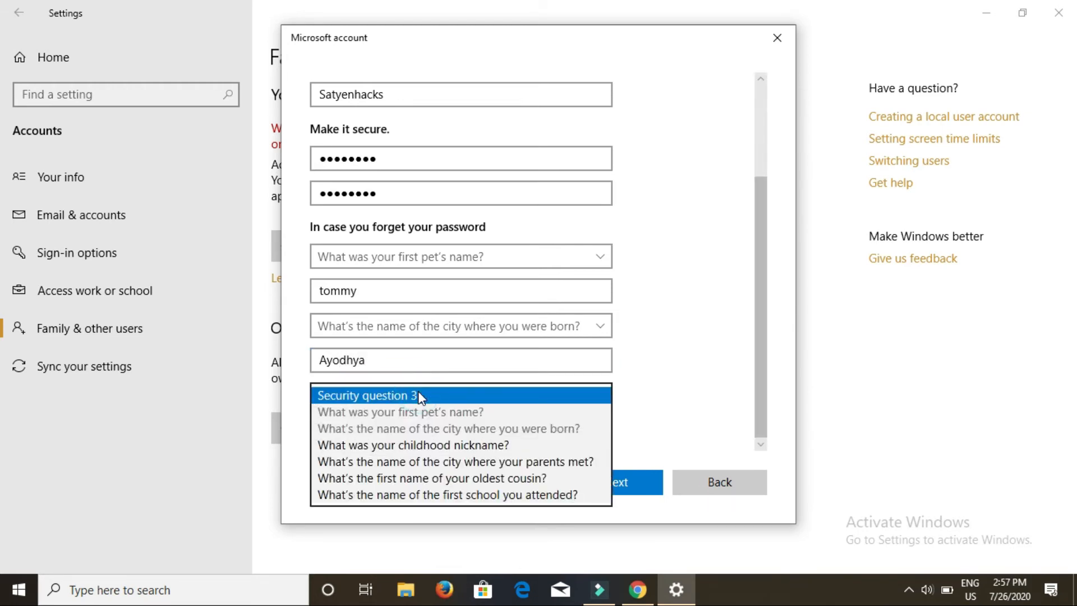
{"action": "mouse_move", "coordinate": [469, 461]}
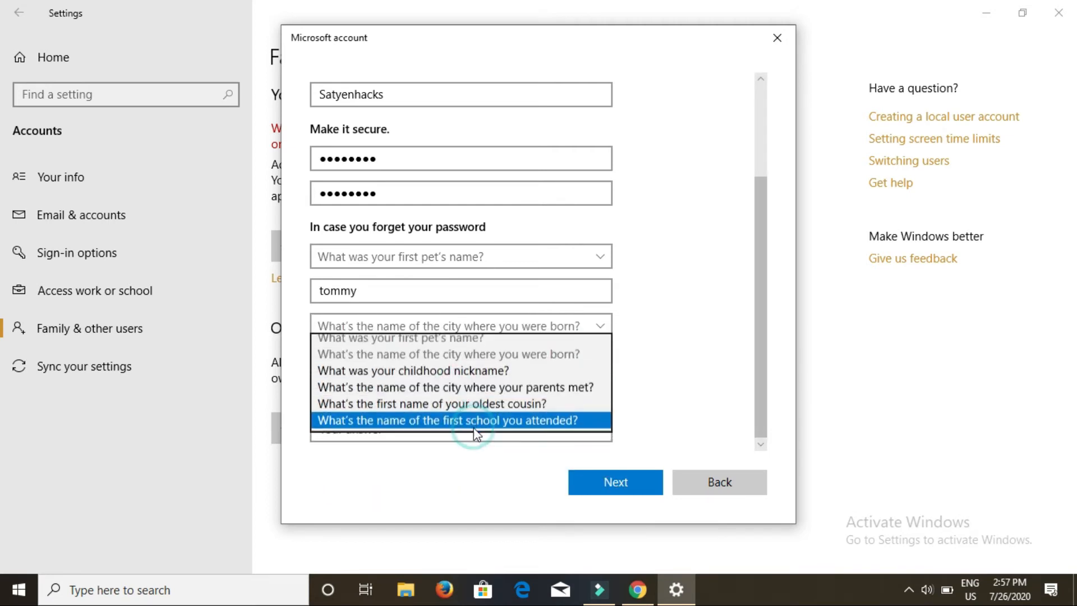
{"action": "left_click", "coordinate": [443, 421]}
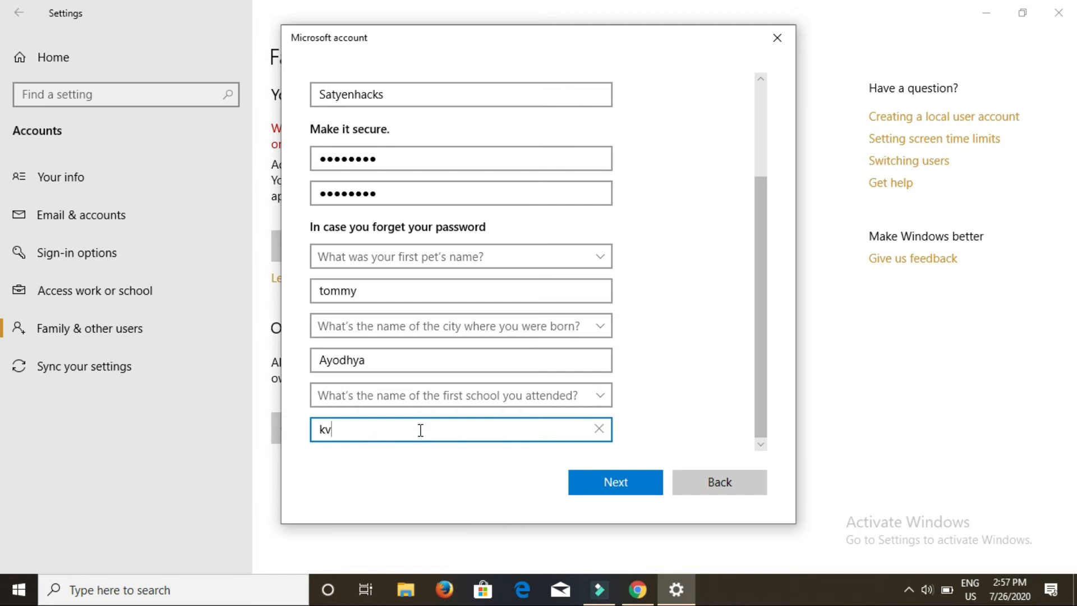
{"action": "mouse_move", "coordinate": [615, 393]}
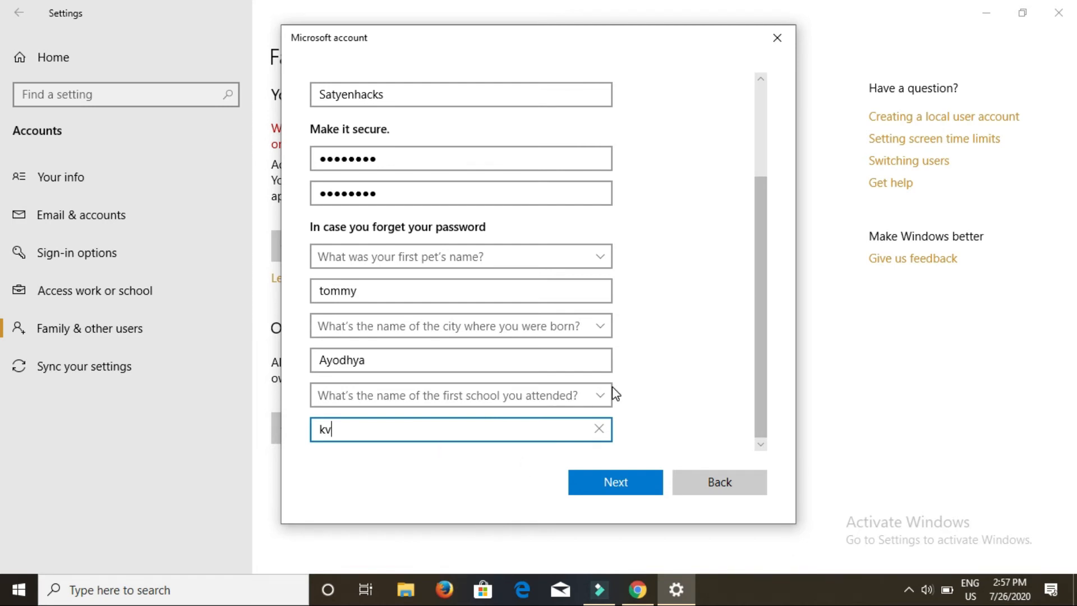
{"action": "left_click", "coordinate": [614, 482]}
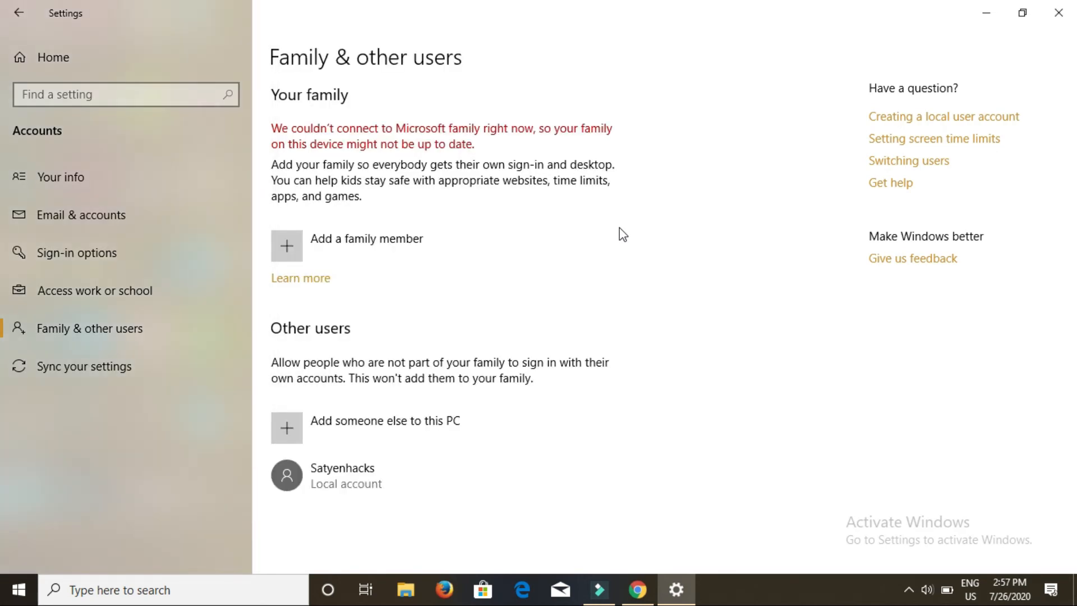
{"action": "mouse_move", "coordinate": [315, 350]}
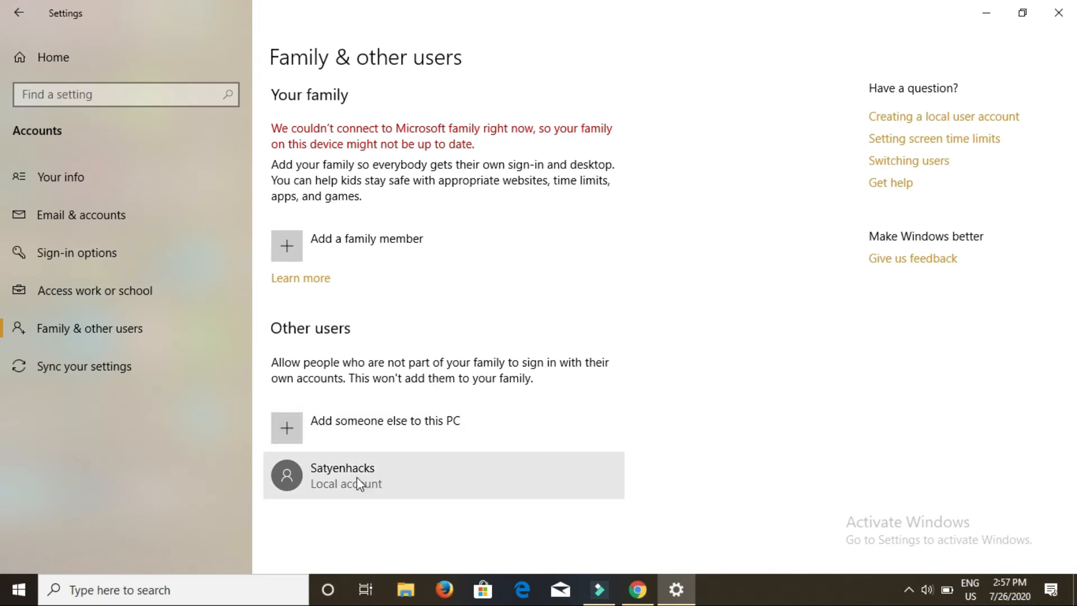
{"action": "mouse_move", "coordinate": [378, 491]}
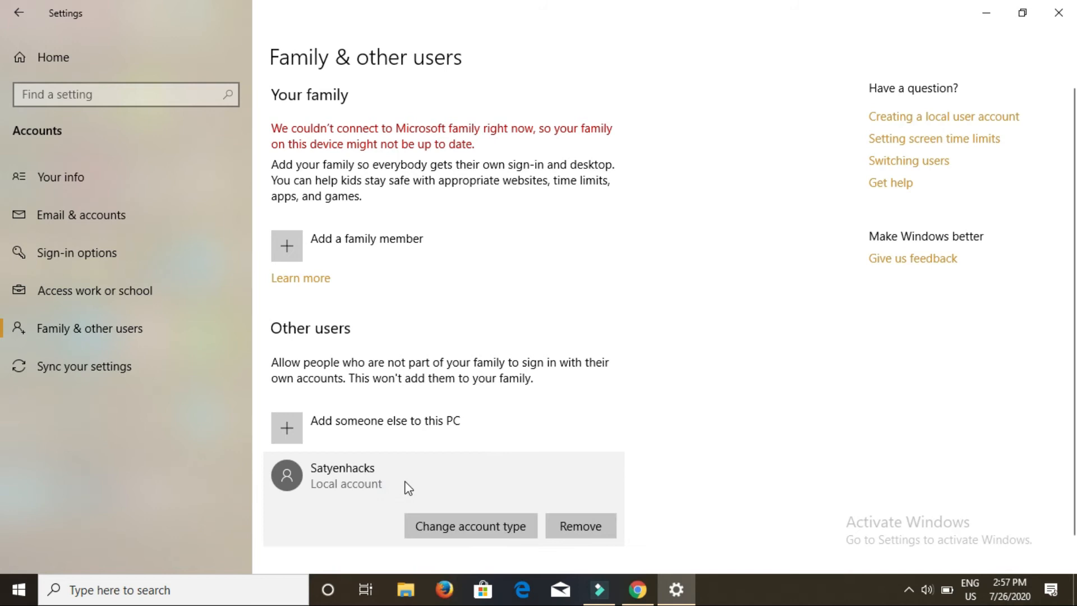
{"action": "mouse_move", "coordinate": [841, 287]}
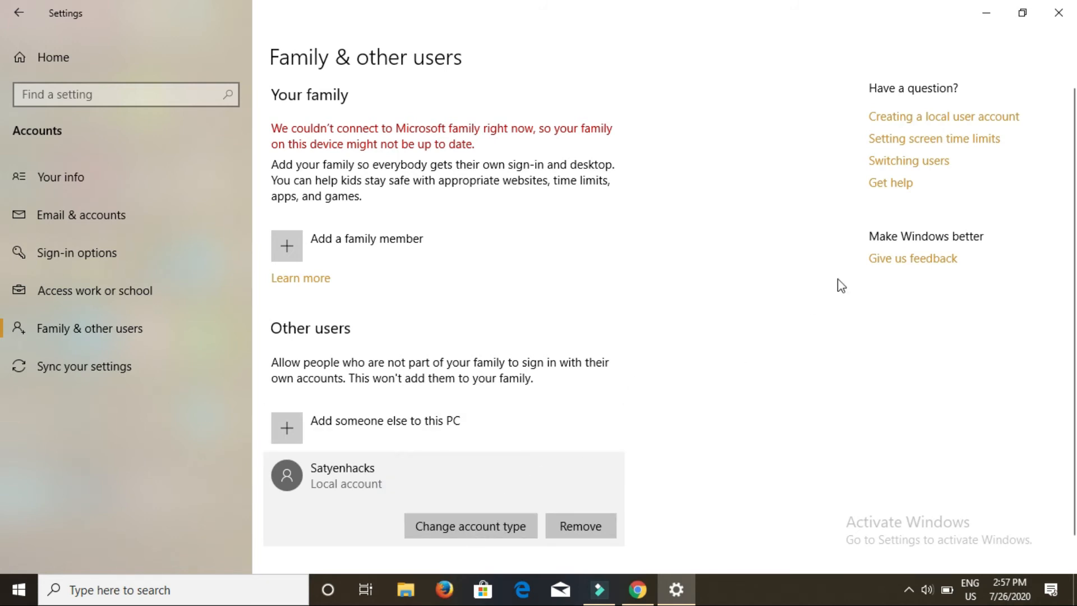
Select the new Satyenhacks account under Other users and choose Change account type
{"action": "scroll", "scroll_direction": "up", "scroll_amount": 3}
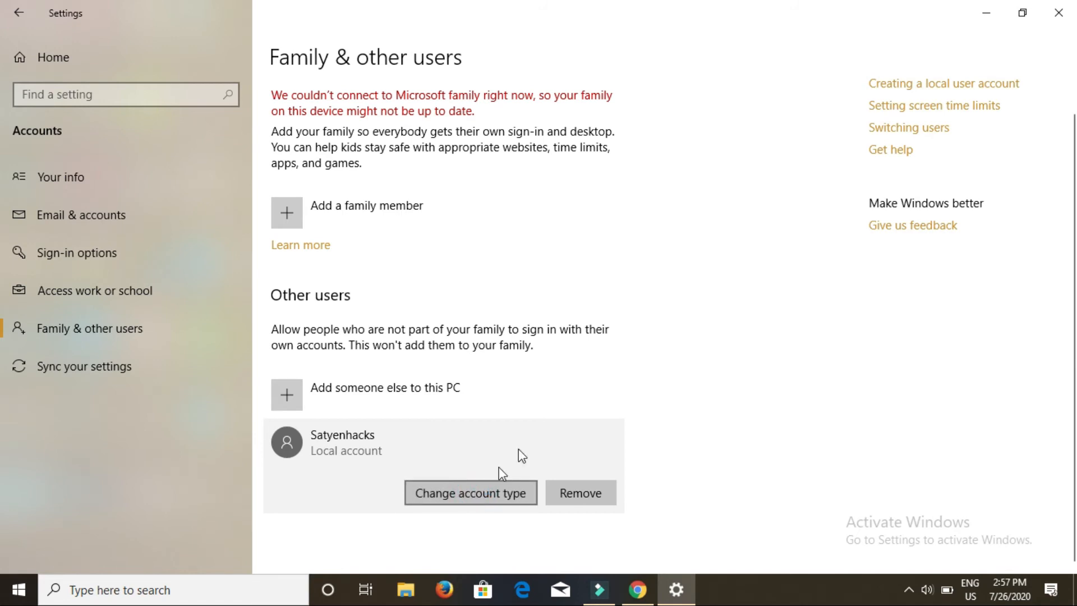
{"action": "left_click", "coordinate": [470, 493]}
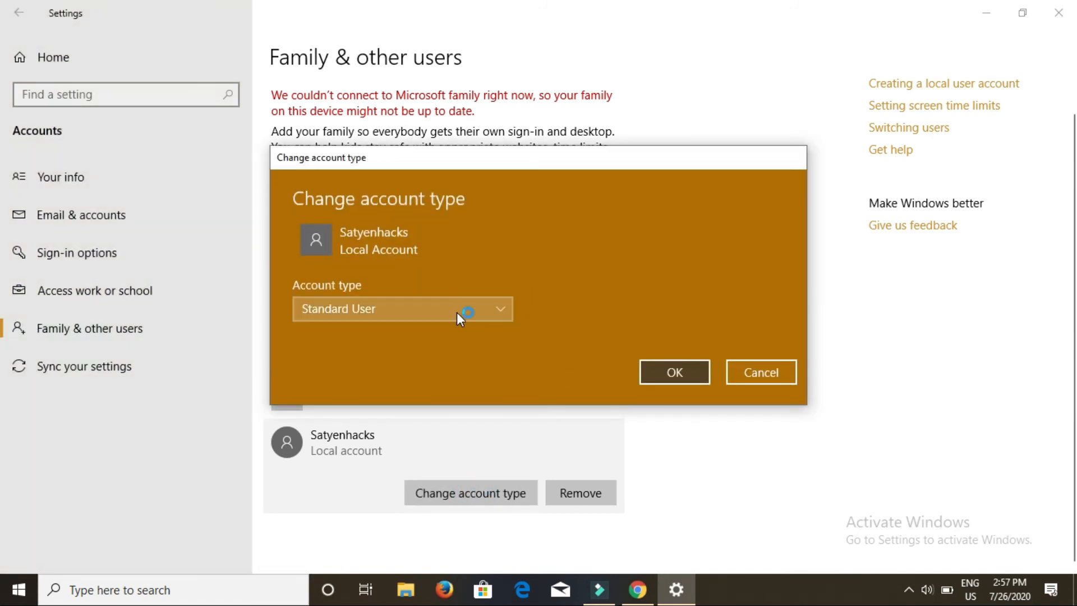
Set the Satyenhacks account type to Administrator in the Account type dropdown and apply it
{"action": "left_click", "coordinate": [403, 309]}
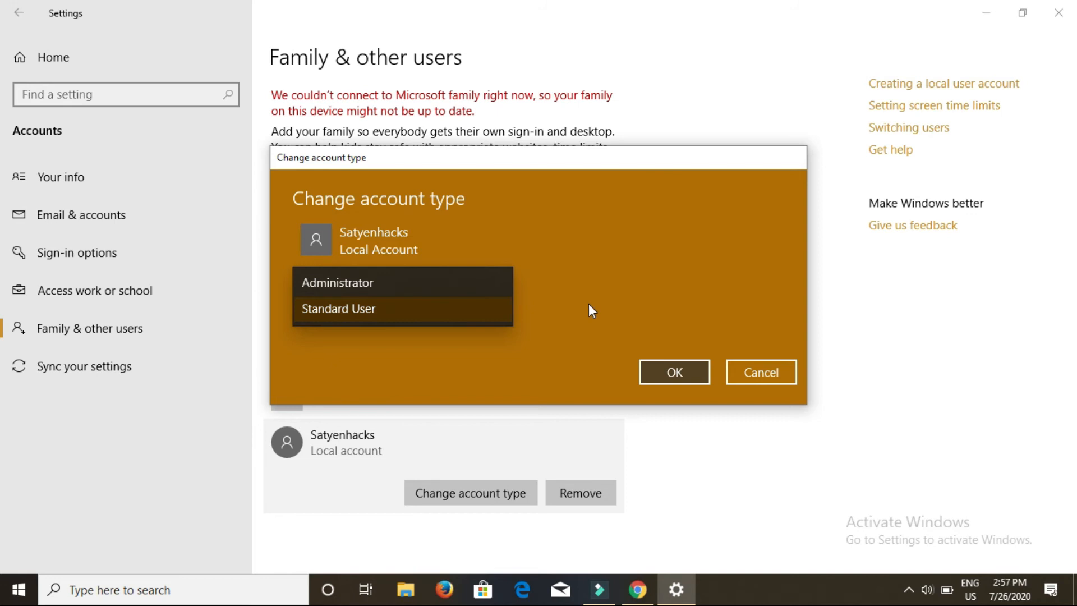
{"action": "left_click", "coordinate": [338, 309]}
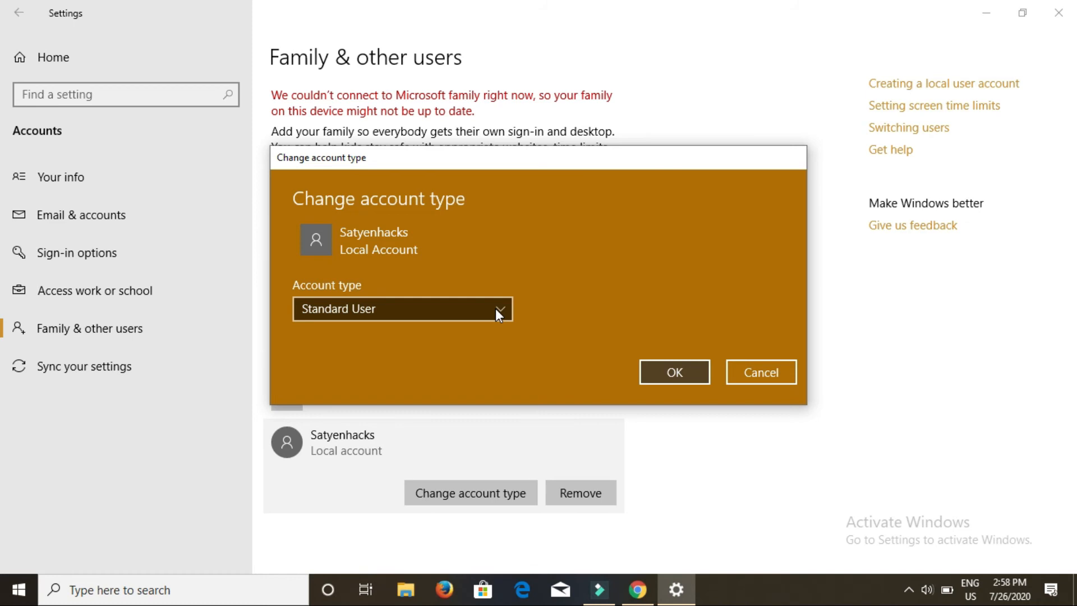
{"action": "left_click", "coordinate": [498, 309]}
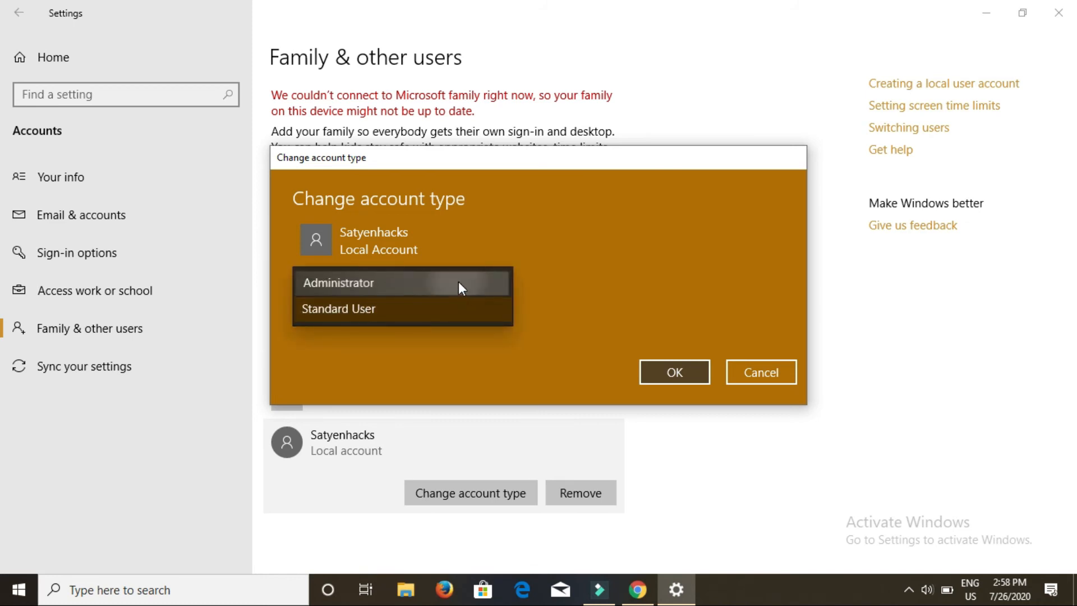
{"action": "left_click", "coordinate": [337, 283]}
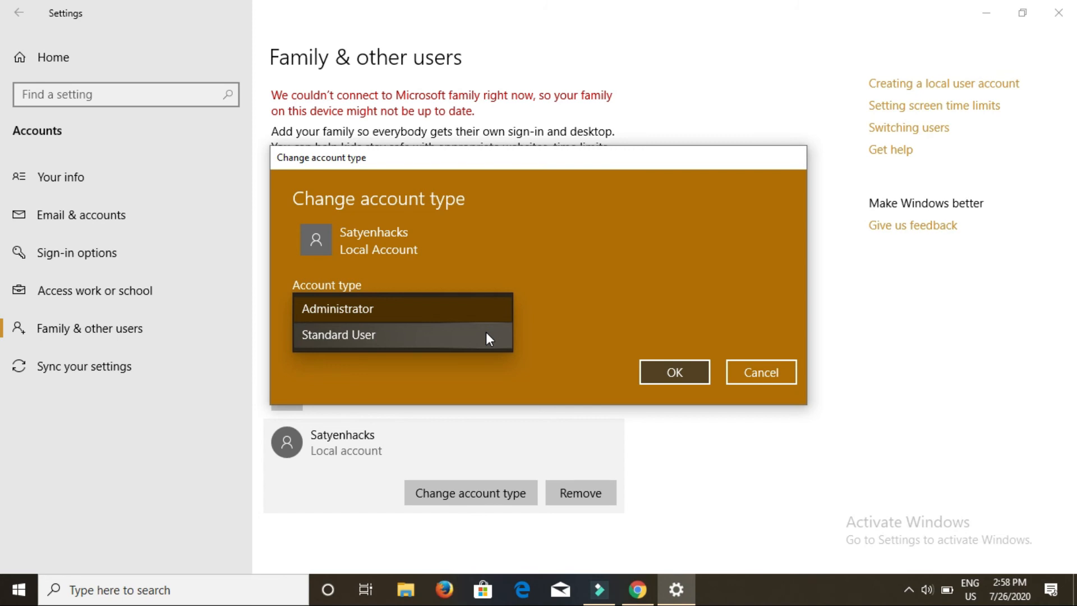
{"action": "mouse_move", "coordinate": [469, 309]}
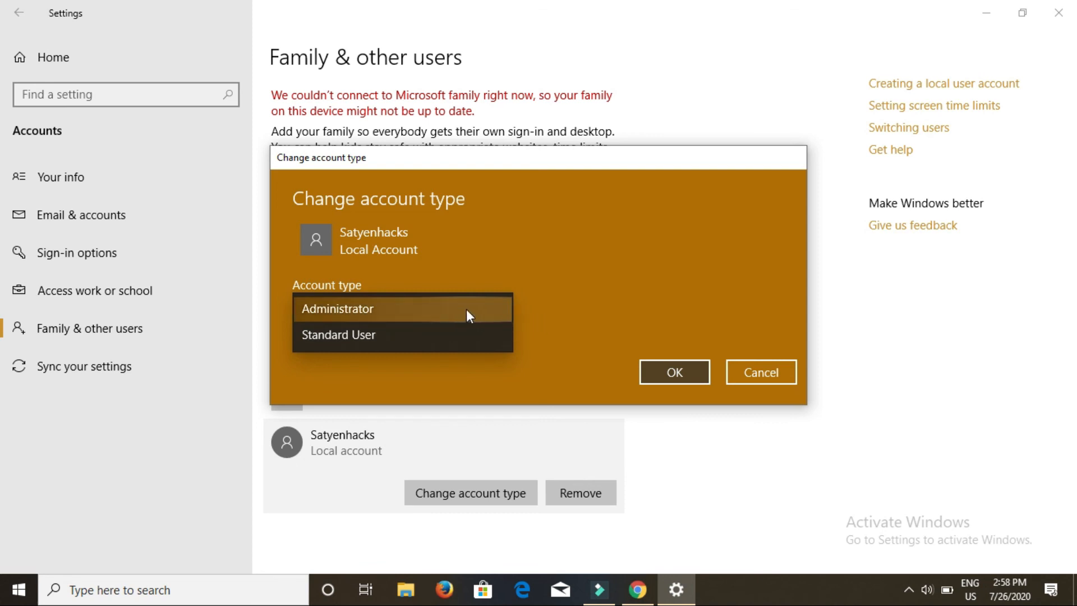
{"action": "left_click", "coordinate": [336, 309]}
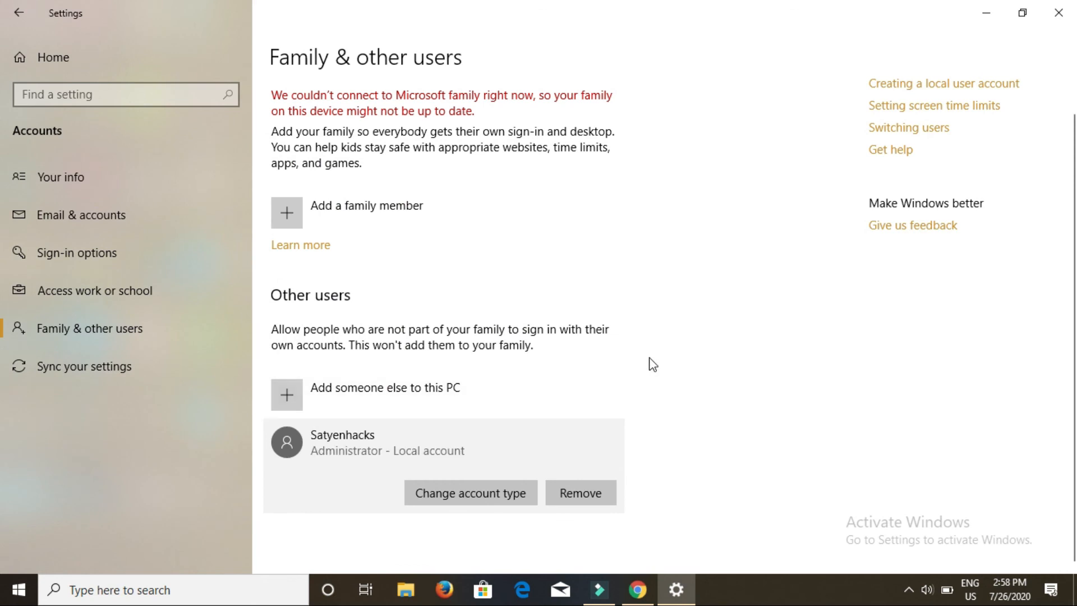
{"action": "mouse_move", "coordinate": [373, 445]}
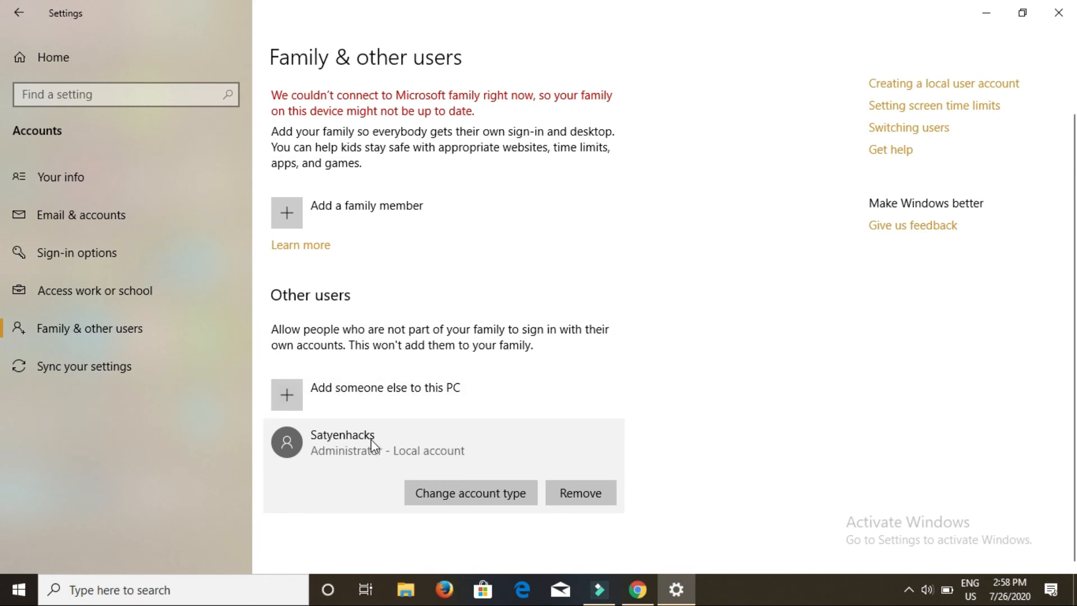
{"action": "mouse_move", "coordinate": [712, 421]}
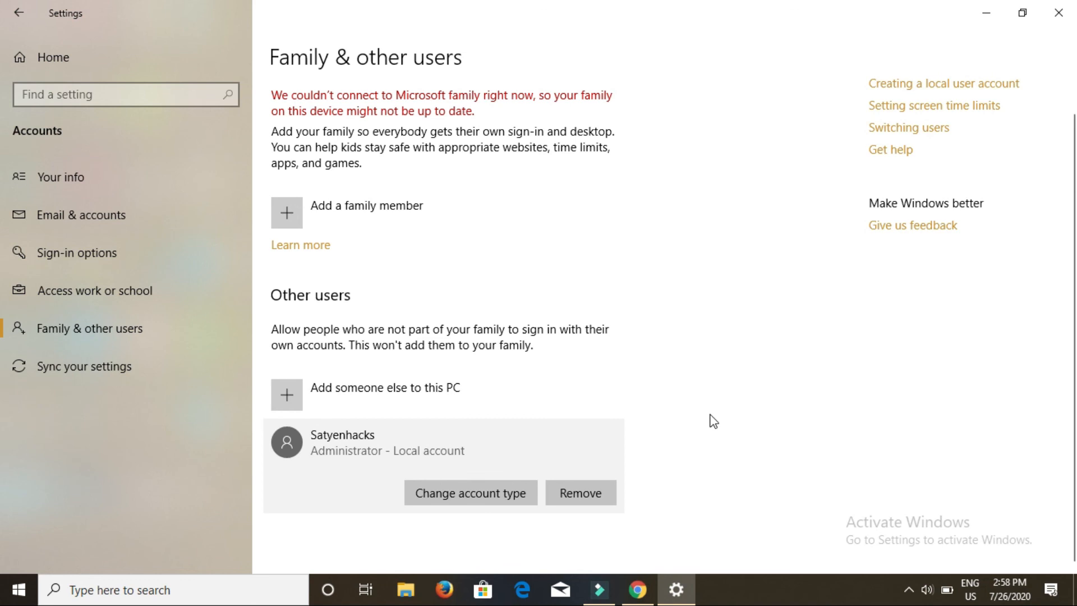